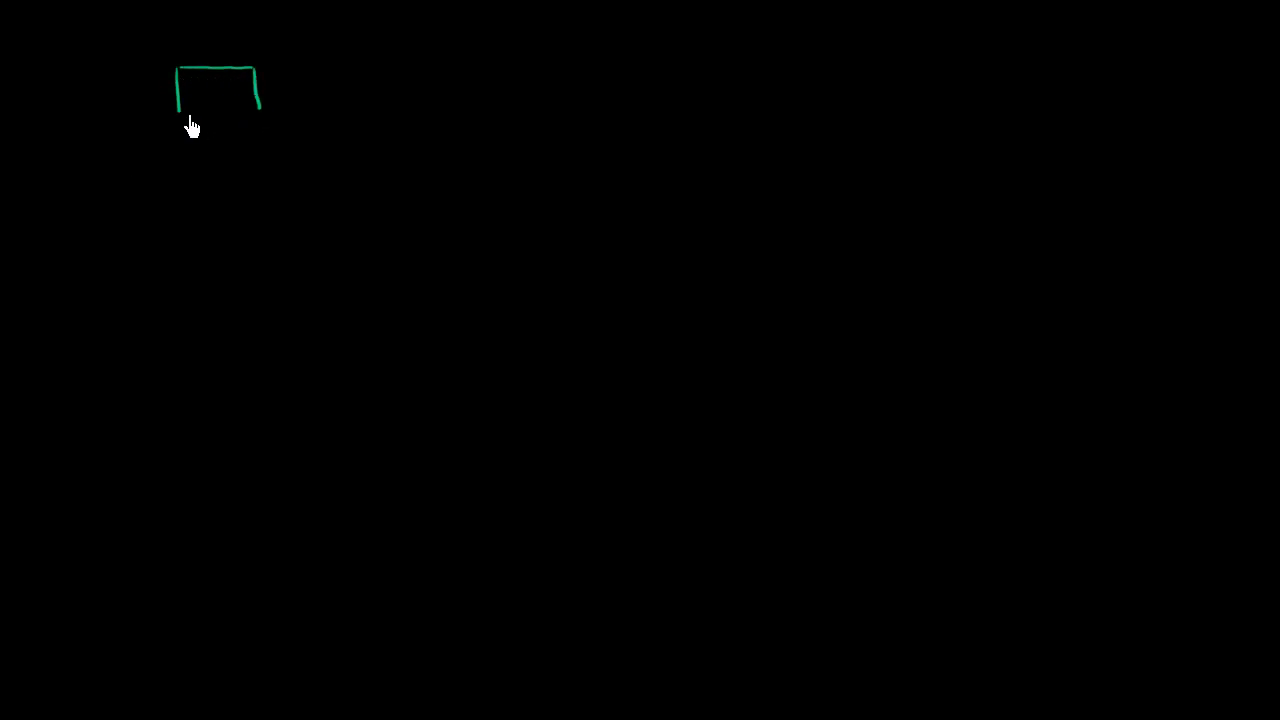
Draw the first green table outline and add pink seats along its top and bottom
left_click_drag(180, 112, 244, 110)
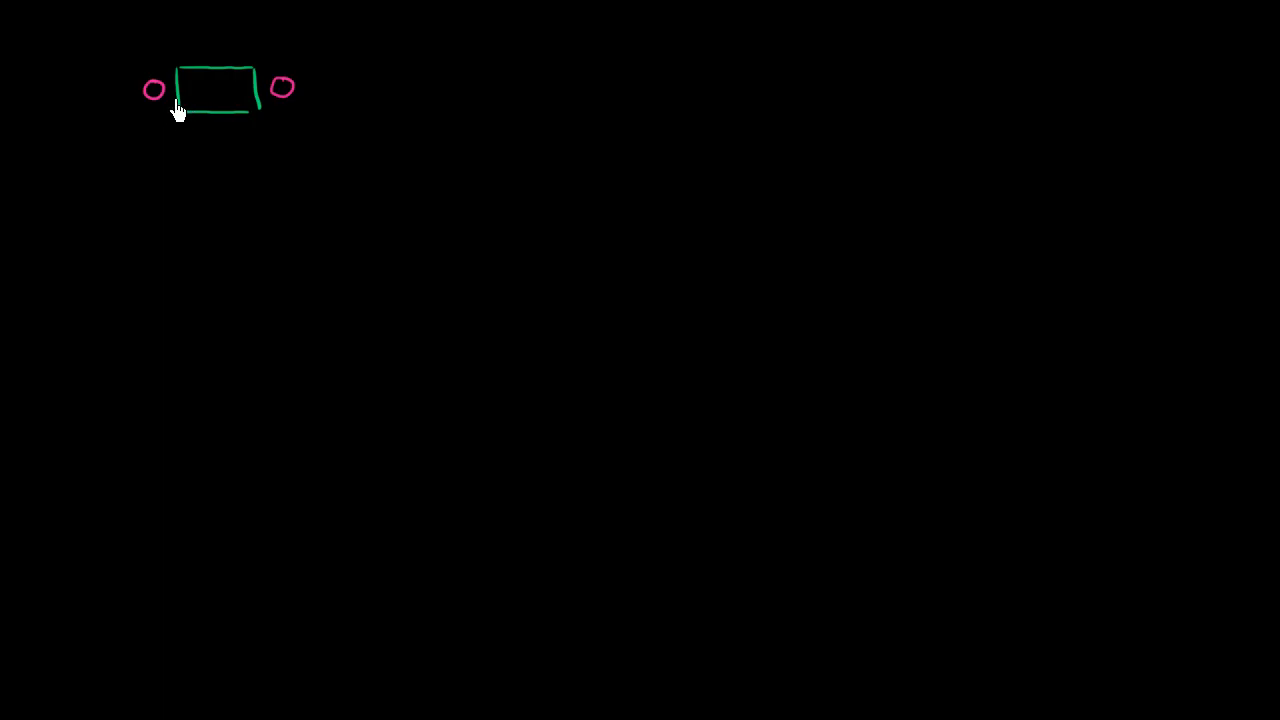
mouse_move(160, 96)
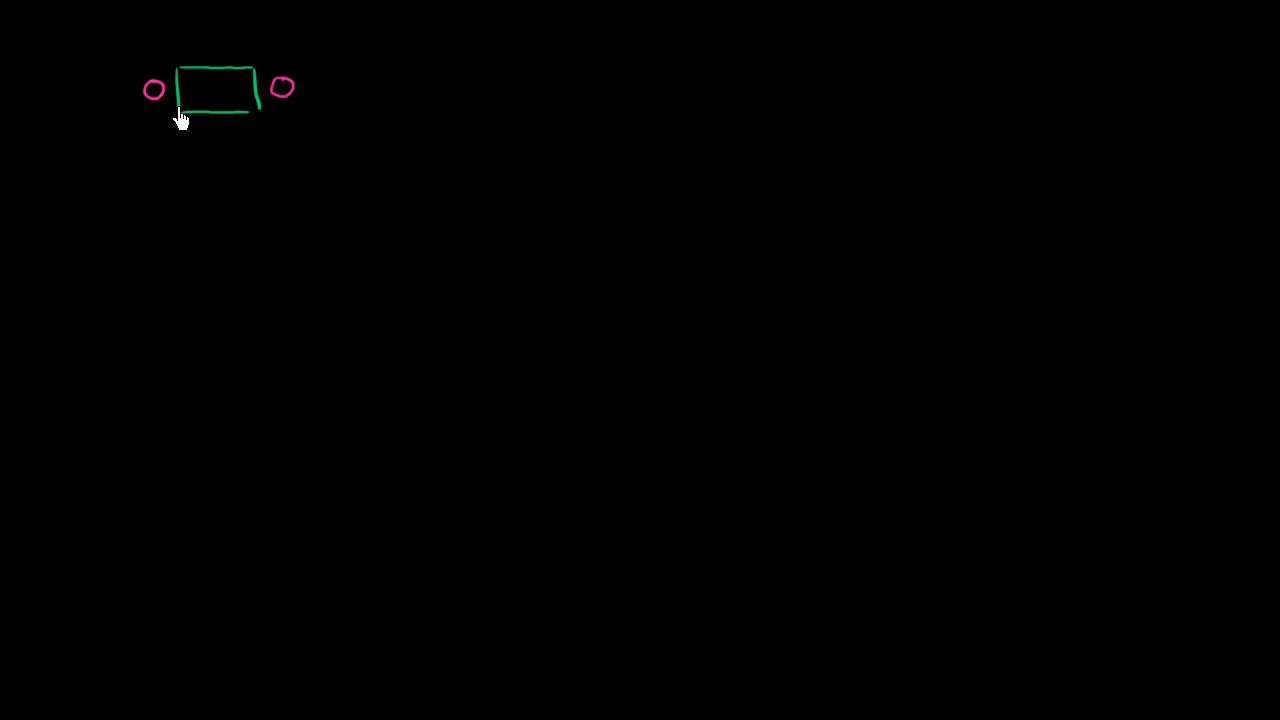
mouse_move(216, 124)
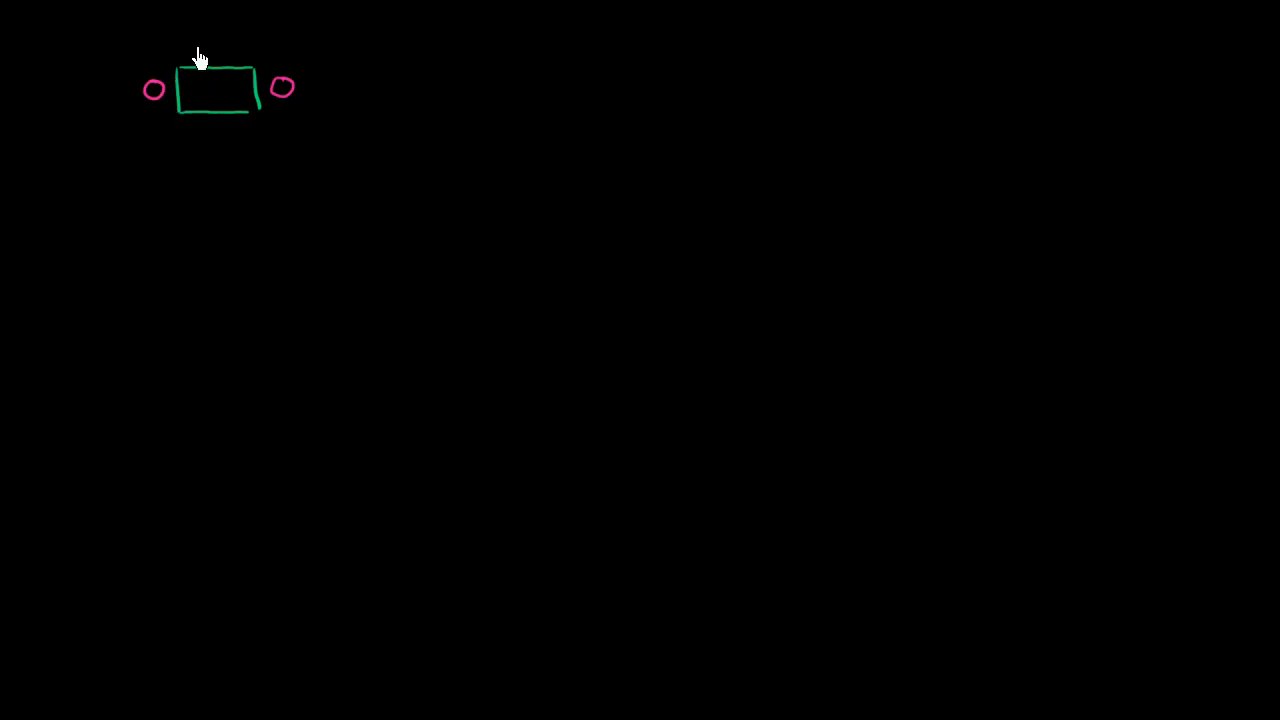
left_click_drag(190, 50, 236, 50)
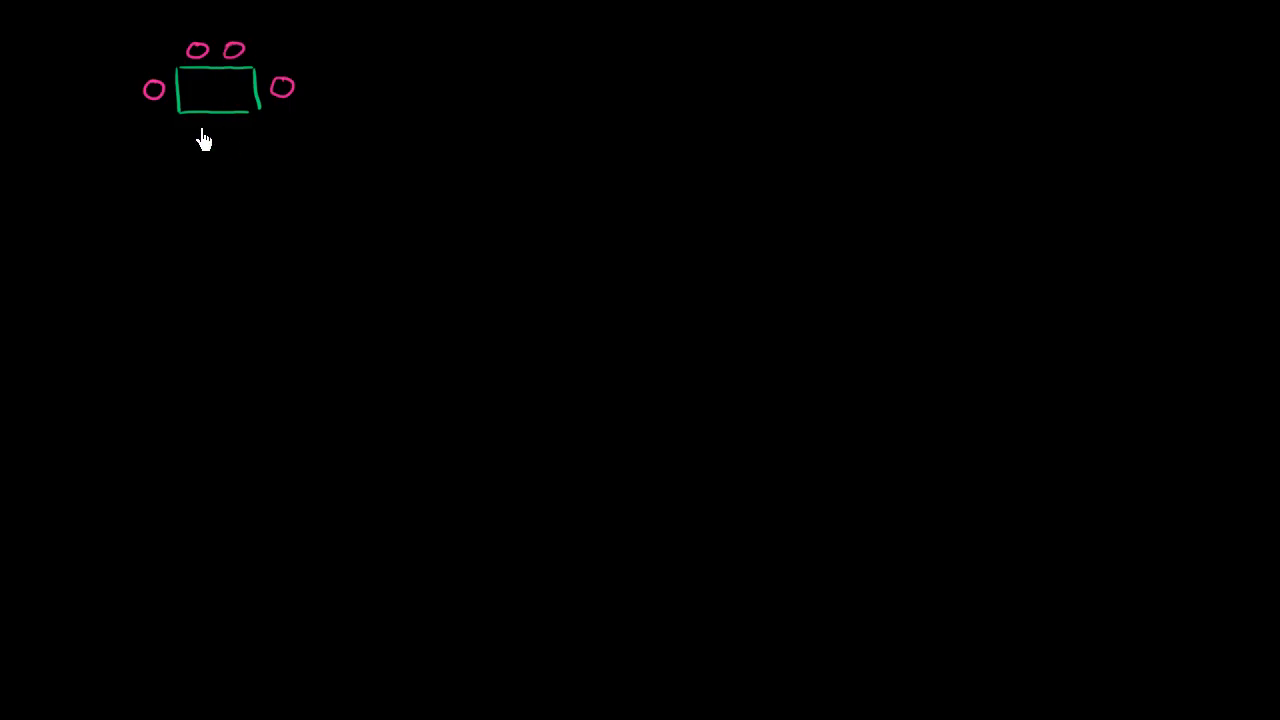
left_click_drag(196, 128, 240, 128)
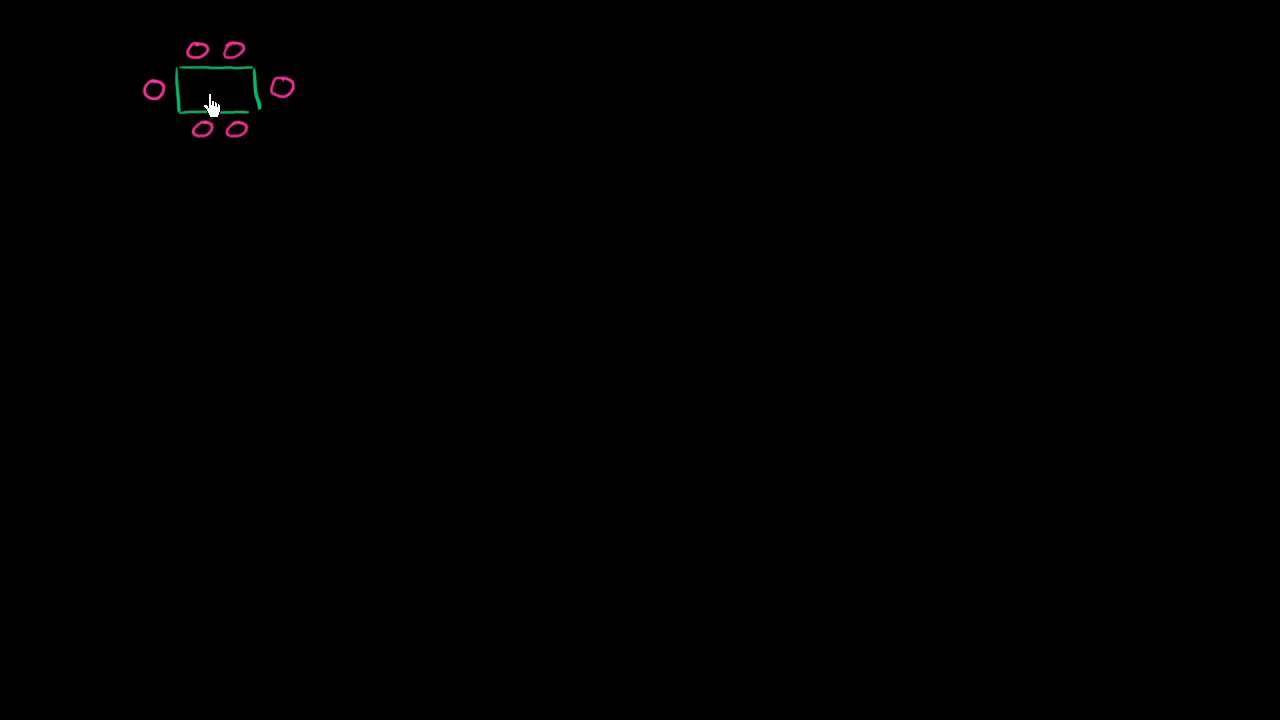
mouse_move(372, 80)
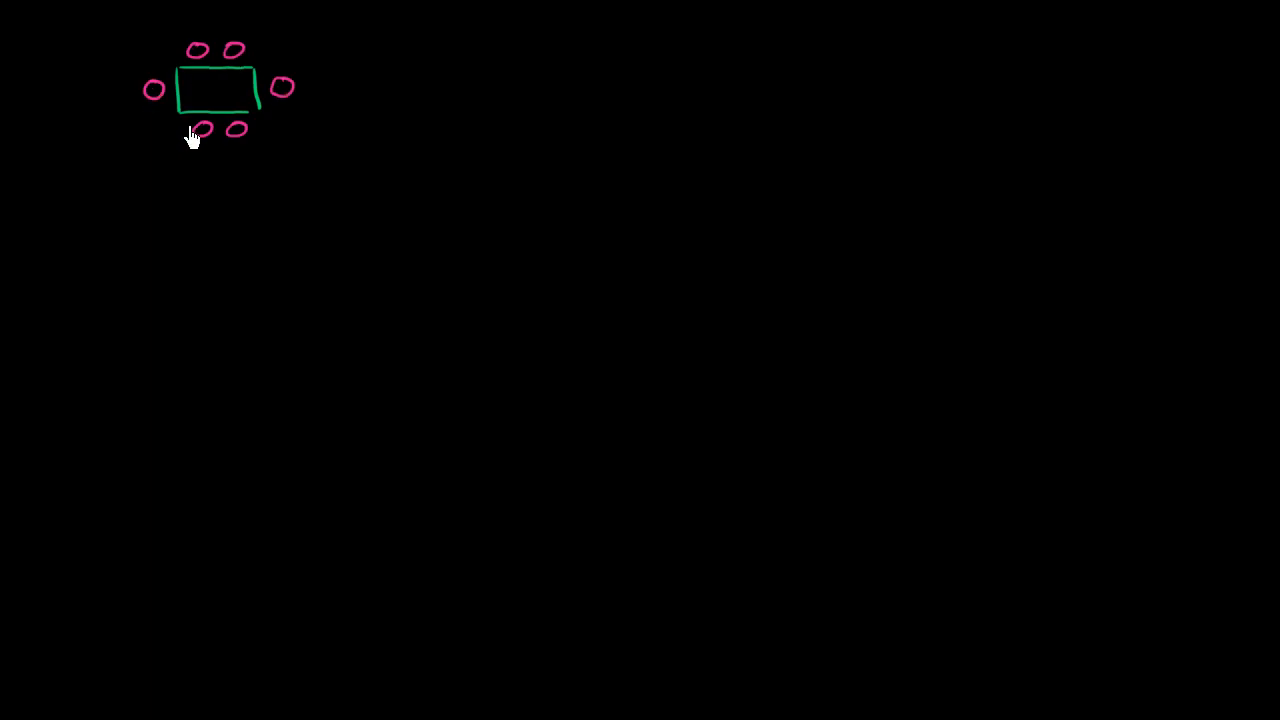
mouse_move(388, 90)
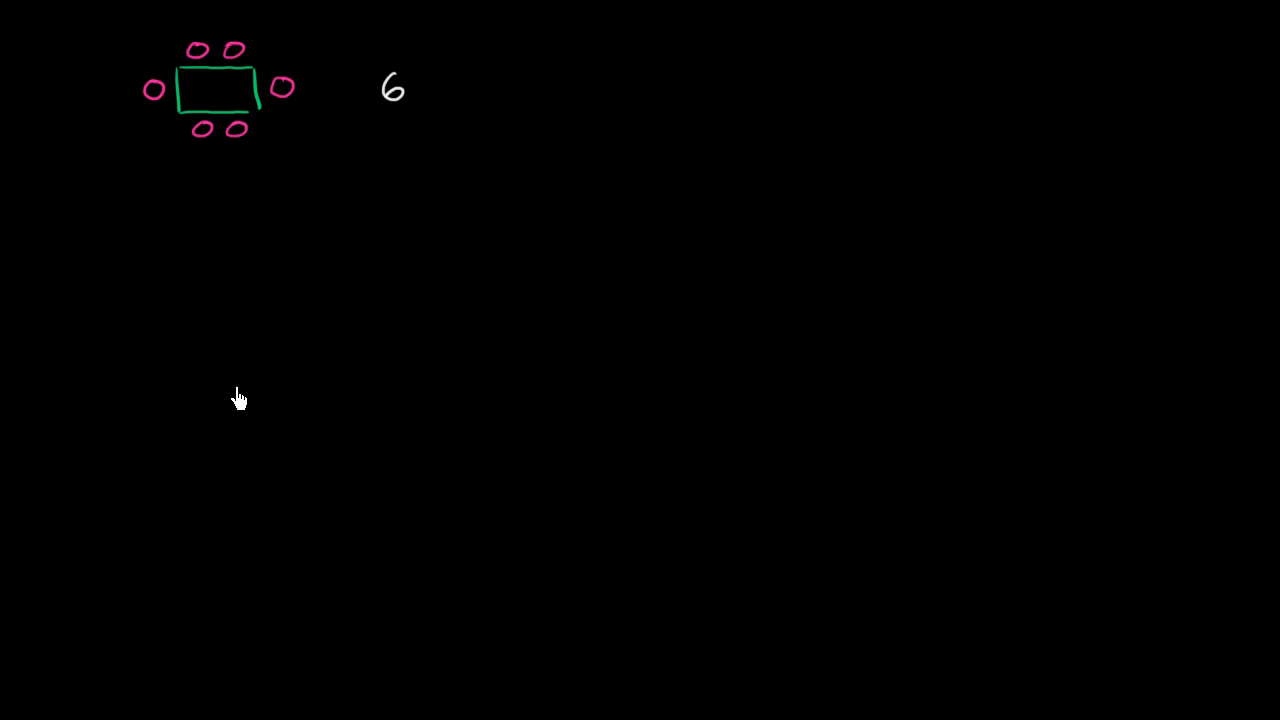
mouse_move(256, 112)
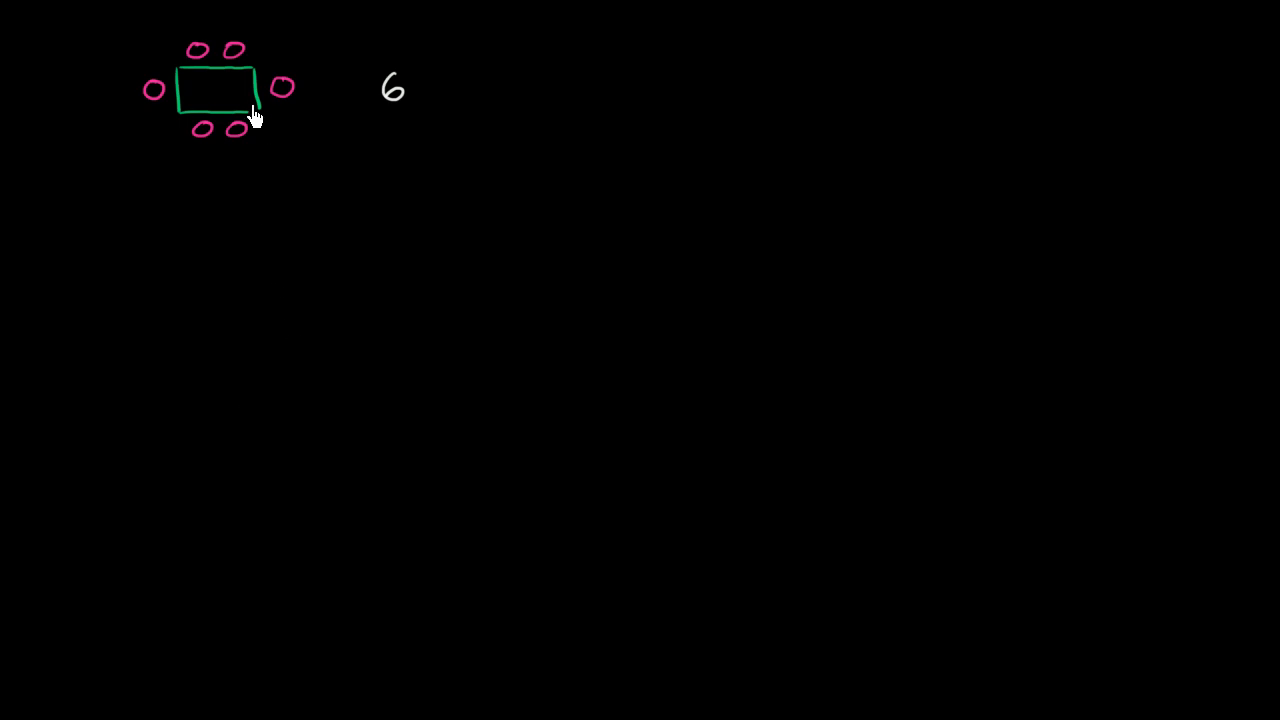
mouse_move(316, 78)
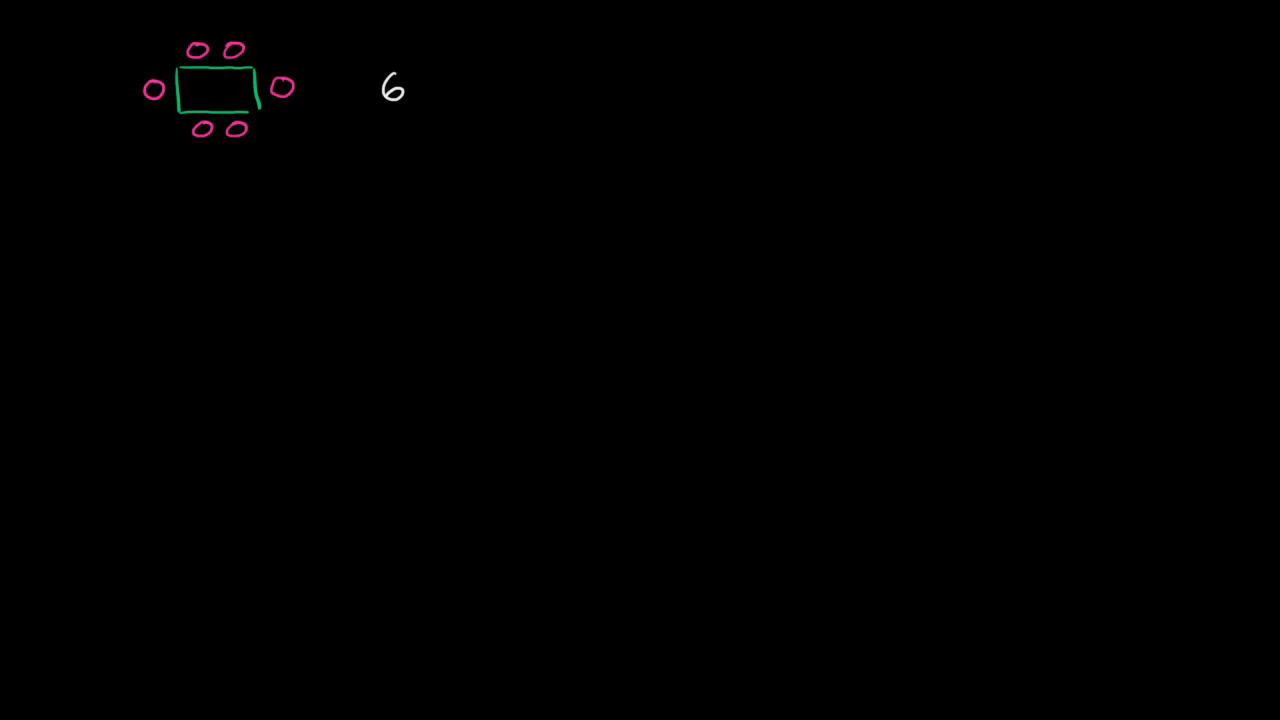
mouse_move(164, 218)
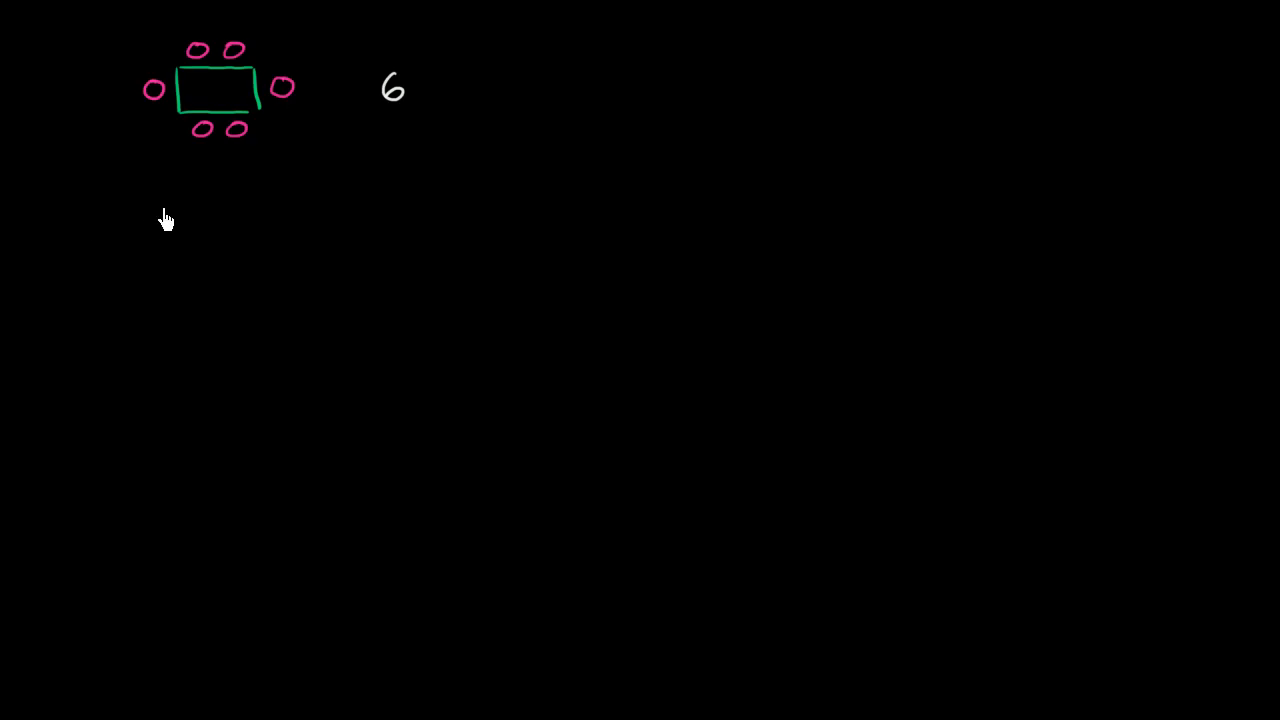
Draw two joined green tables below the first and add pink seats around them
left_click_drag(136, 236, 210, 190)
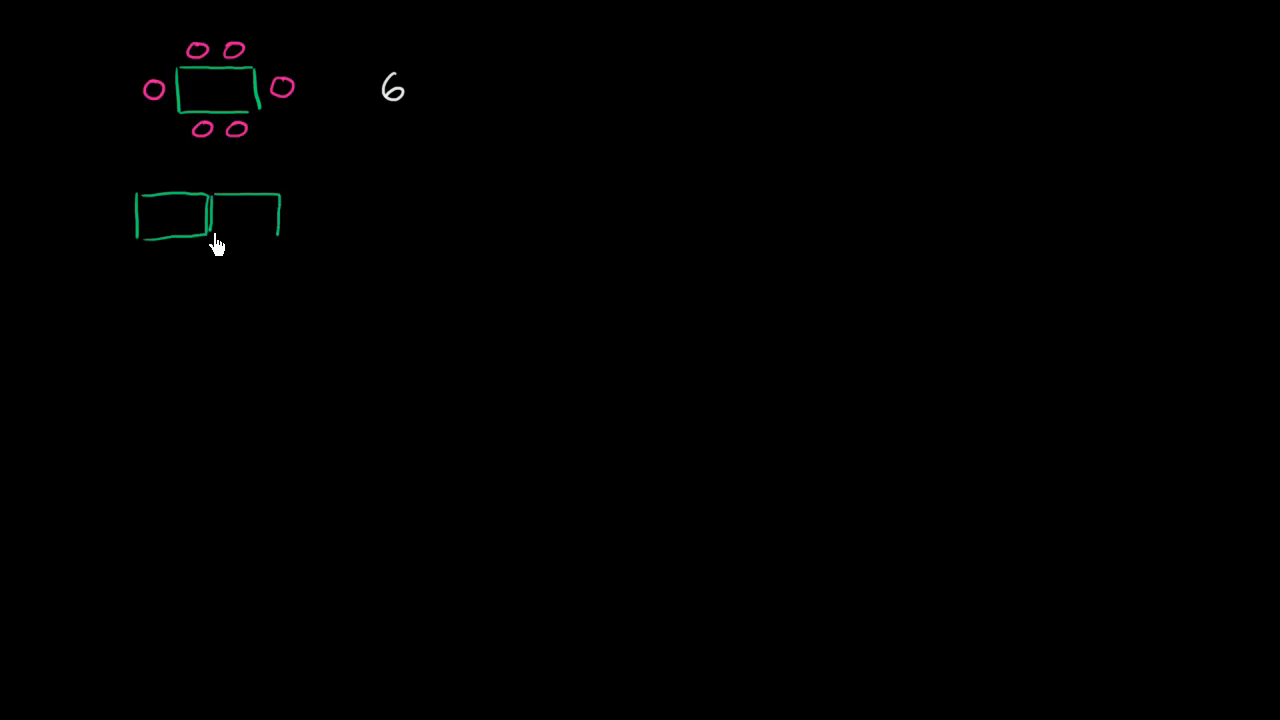
left_click_drag(216, 236, 280, 230)
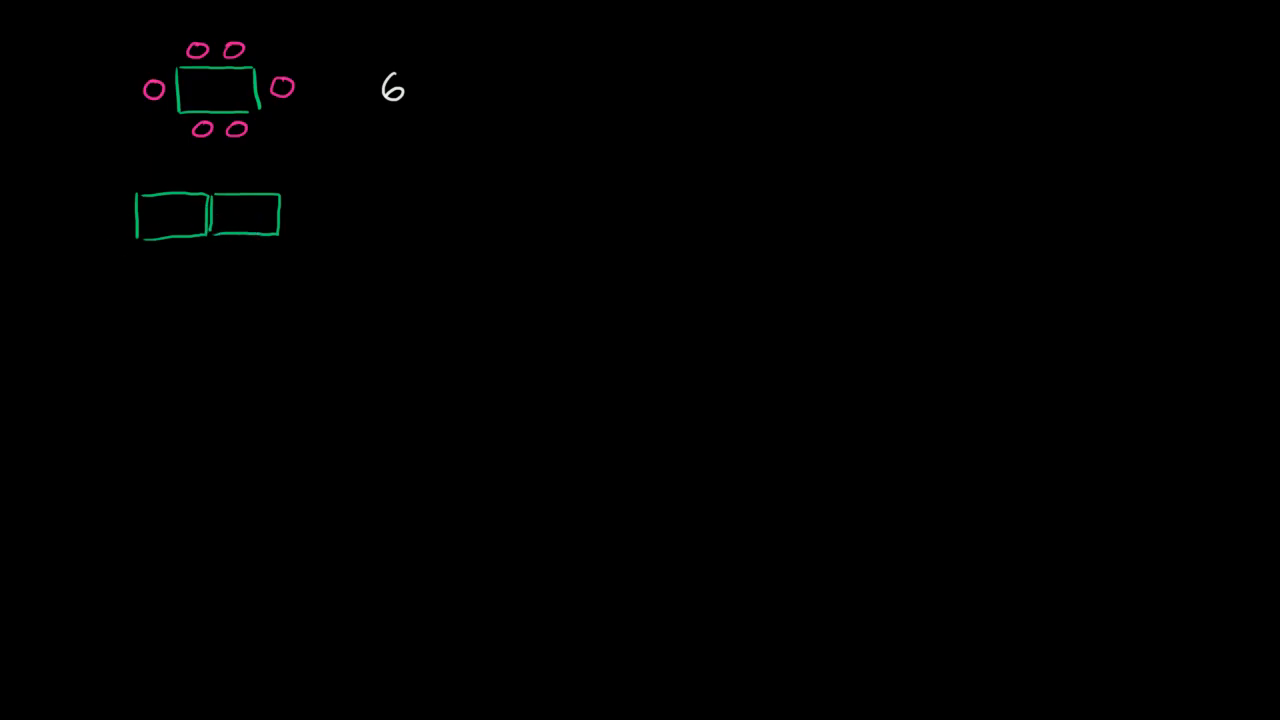
mouse_move(90, 234)
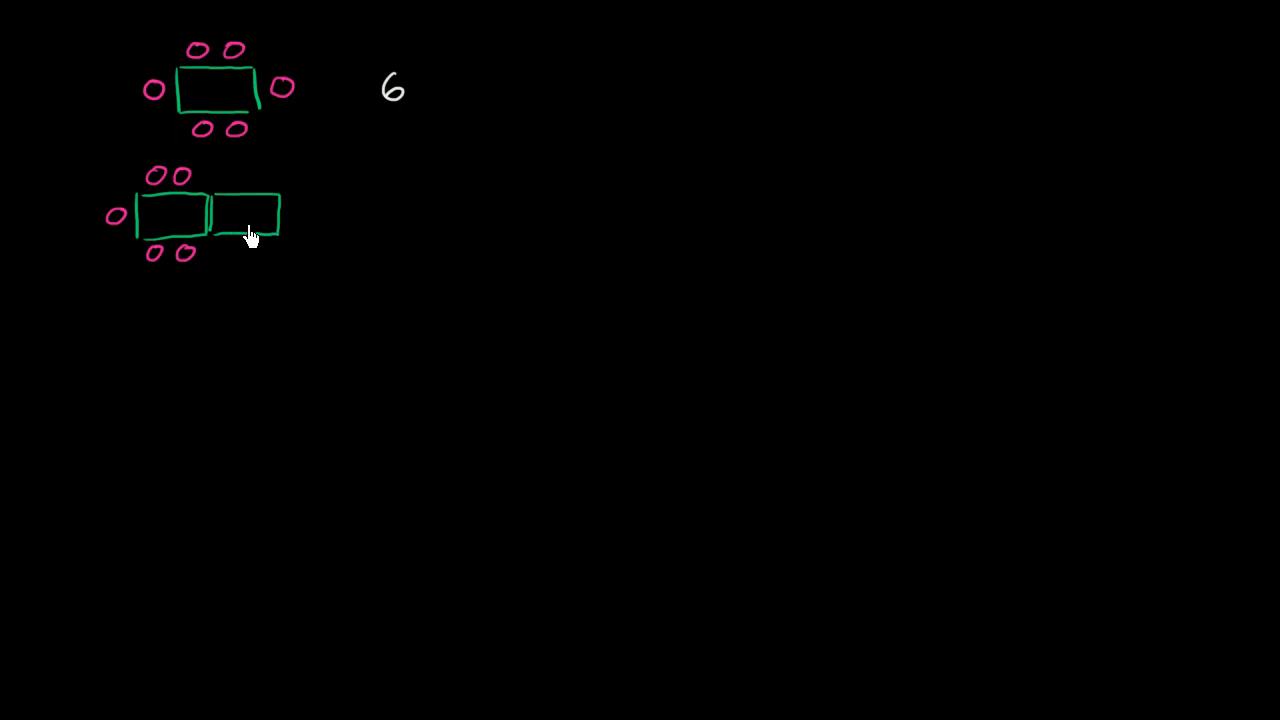
mouse_move(236, 180)
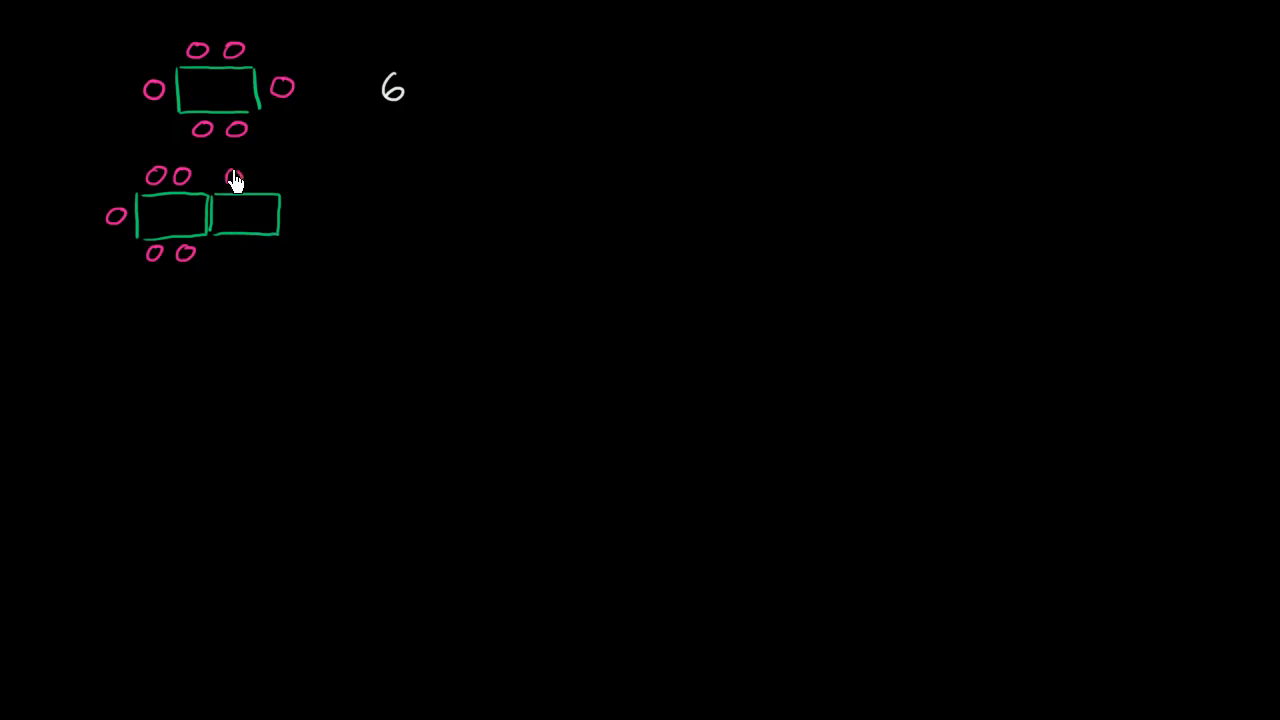
left_click_drag(236, 176, 244, 256)
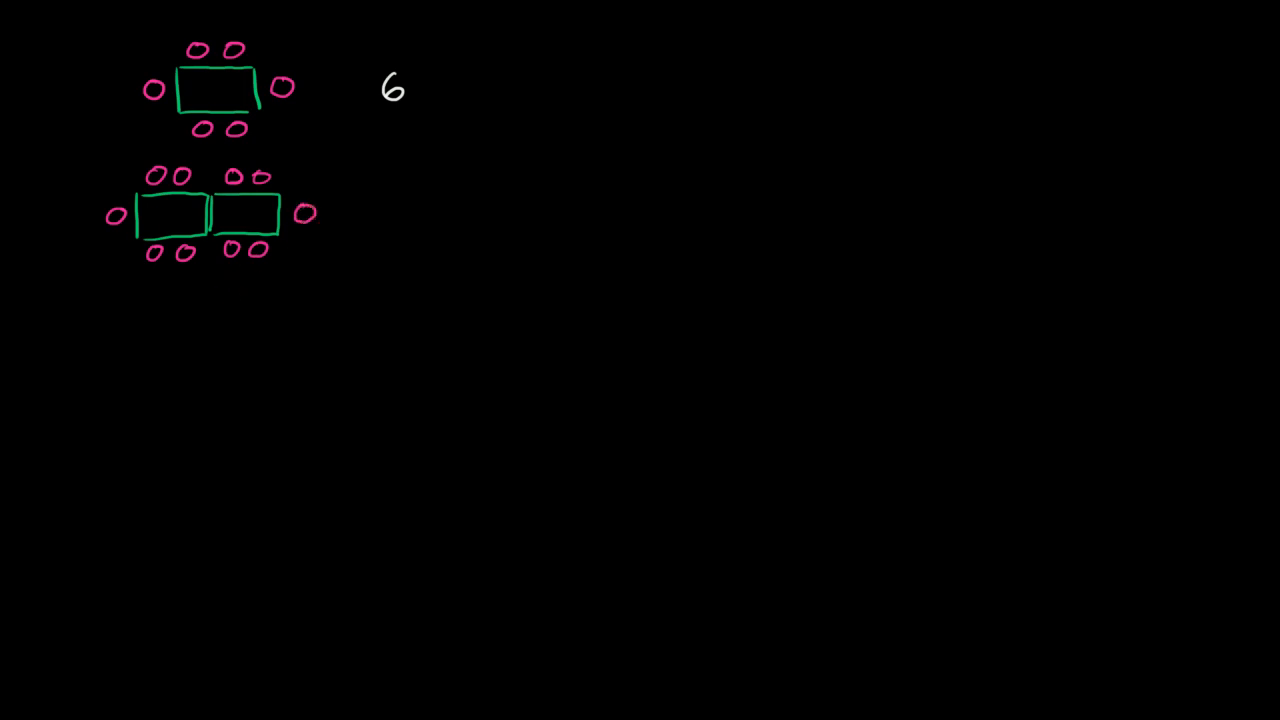
mouse_move(400, 220)
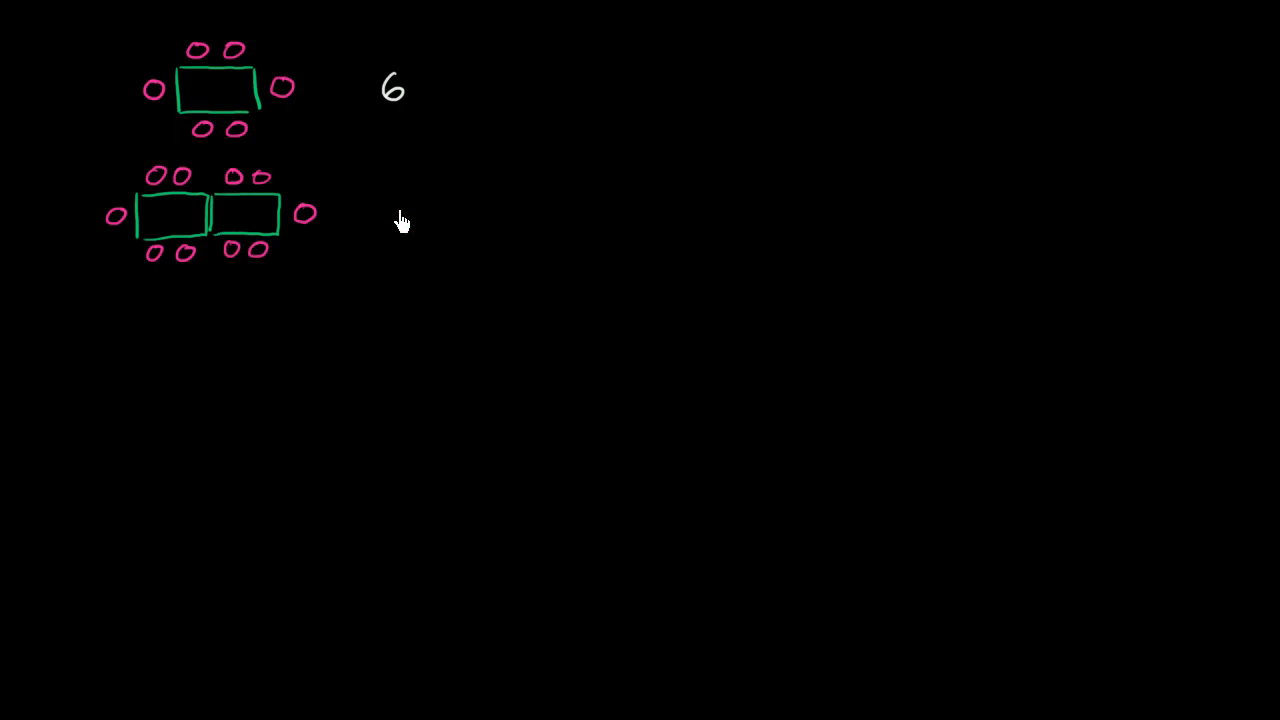
mouse_move(398, 212)
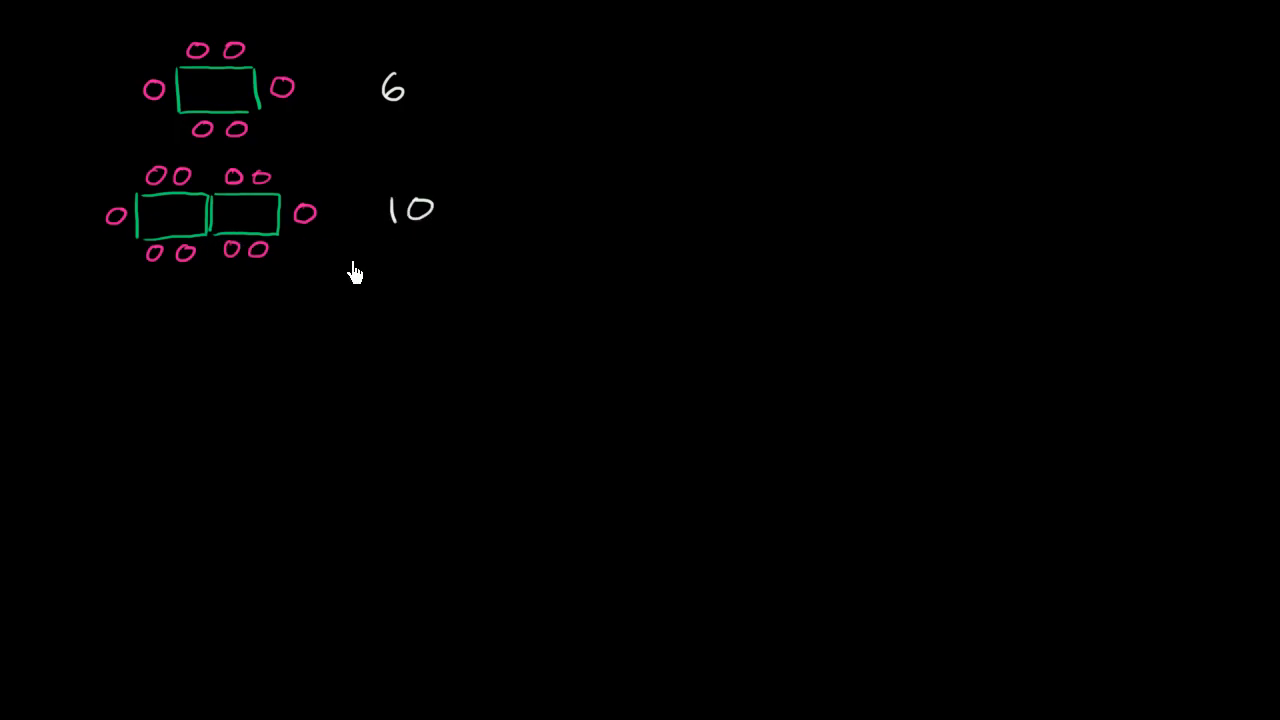
mouse_move(140, 504)
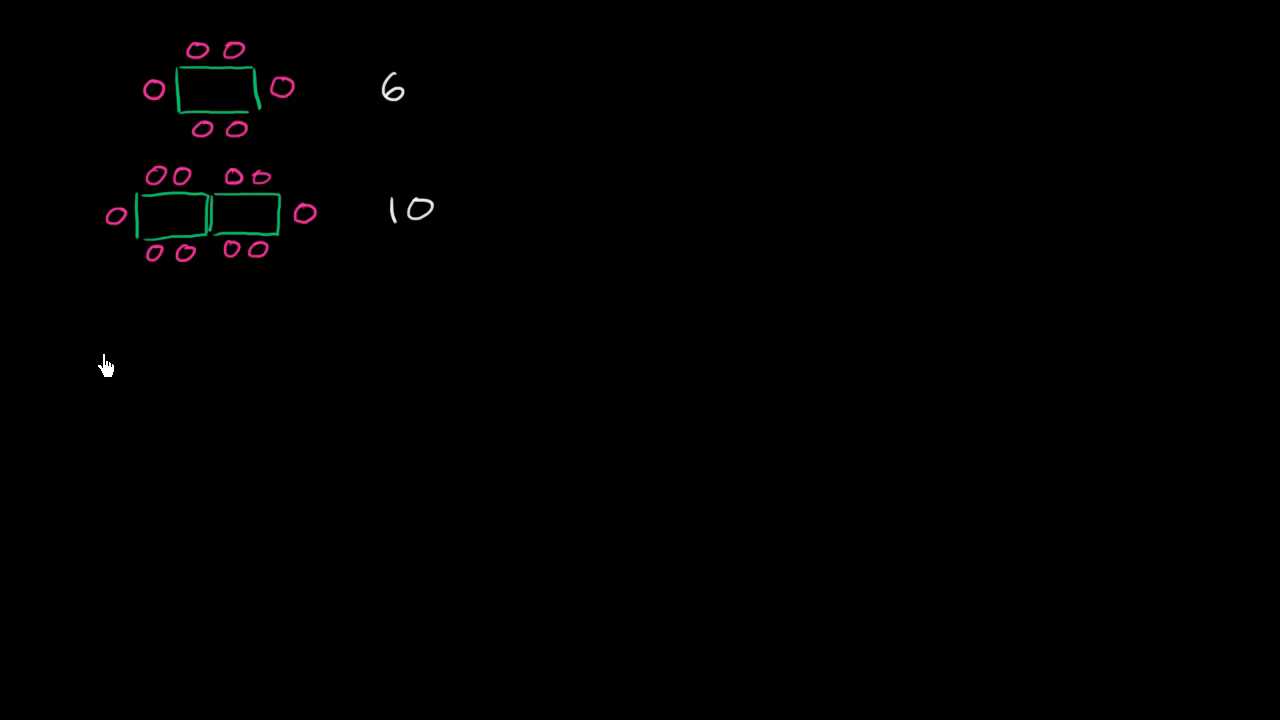
Draw three joined tables in the third row and write 14 in white beside them
left_click_drag(48, 330, 124, 380)
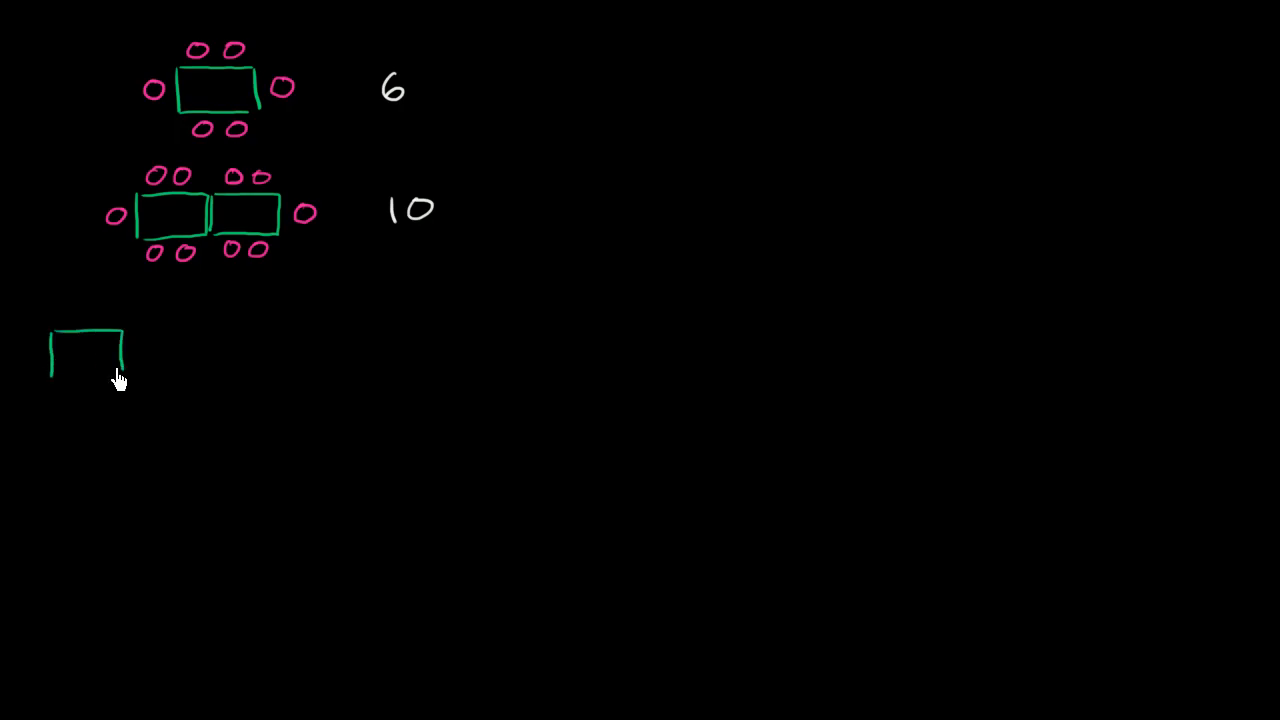
left_click_drag(118, 378, 196, 336)
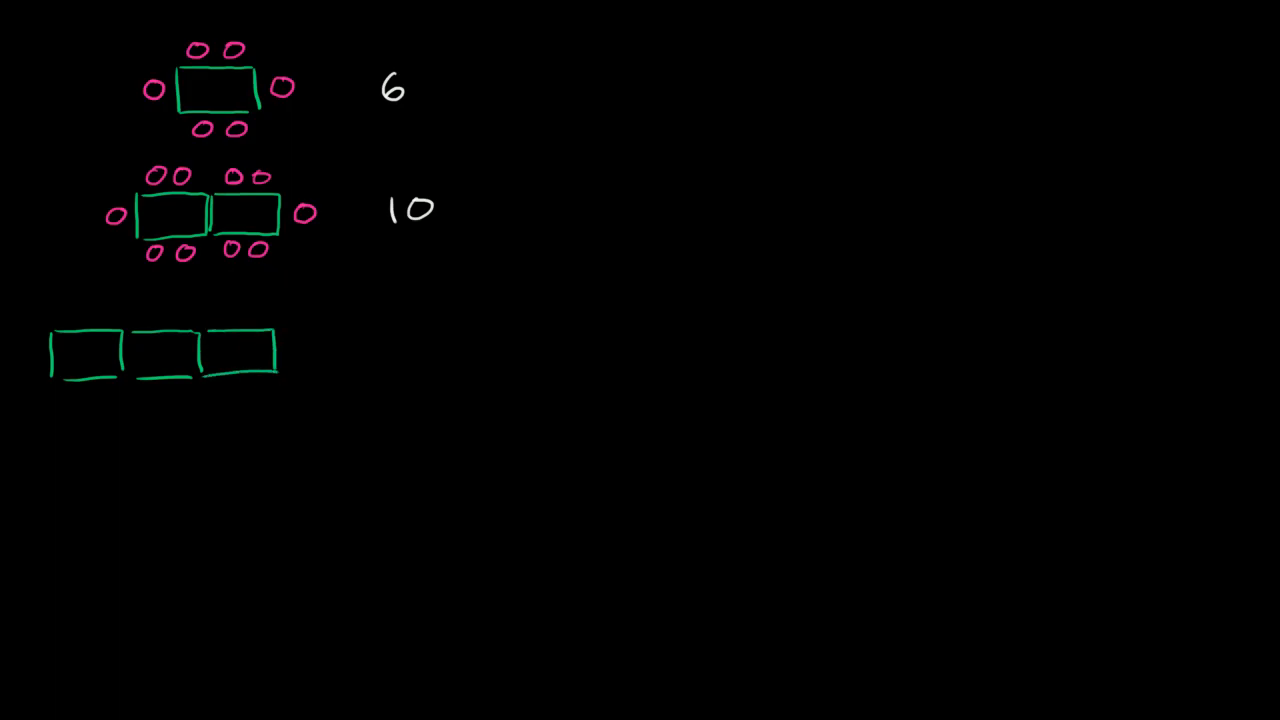
left_click(32, 352)
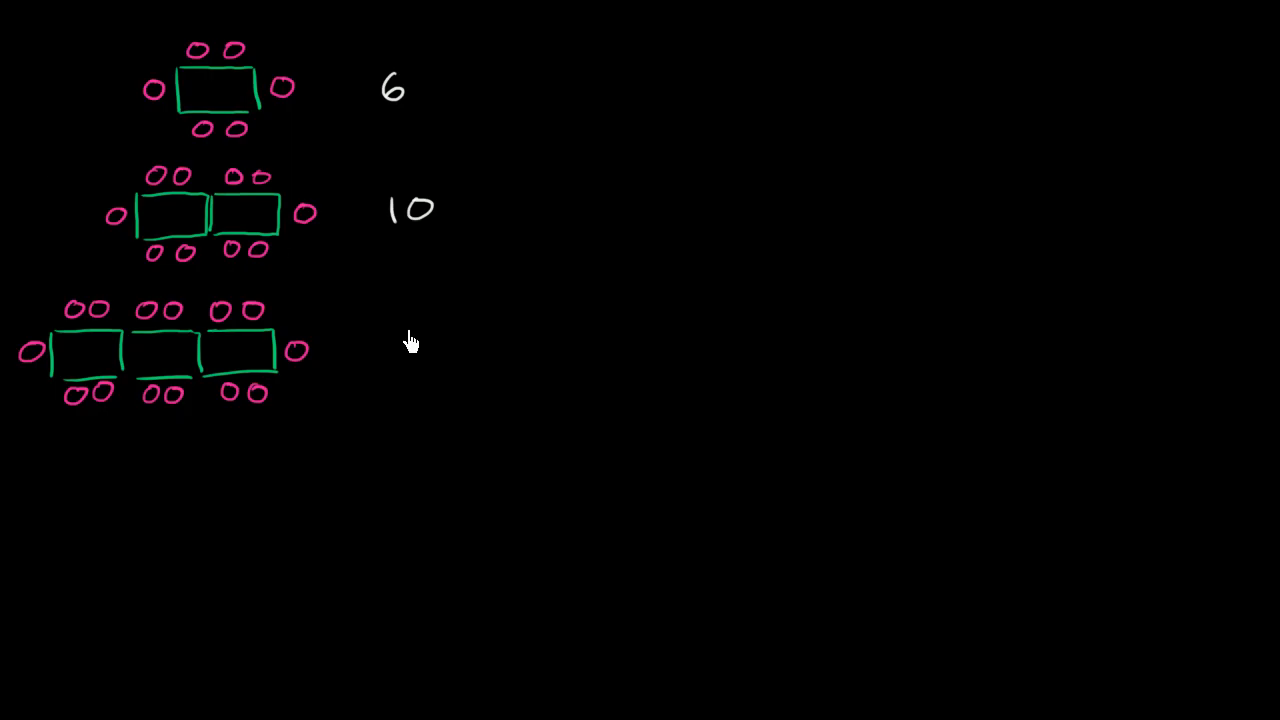
type("14")
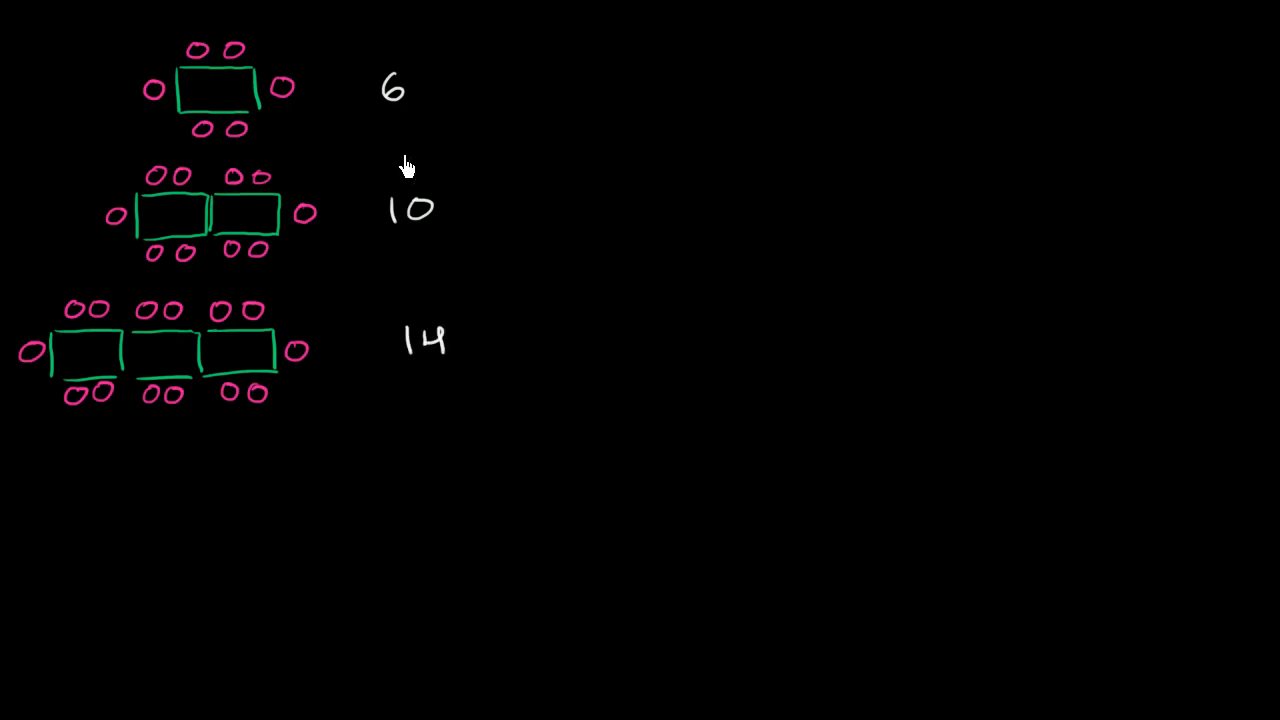
mouse_move(432, 324)
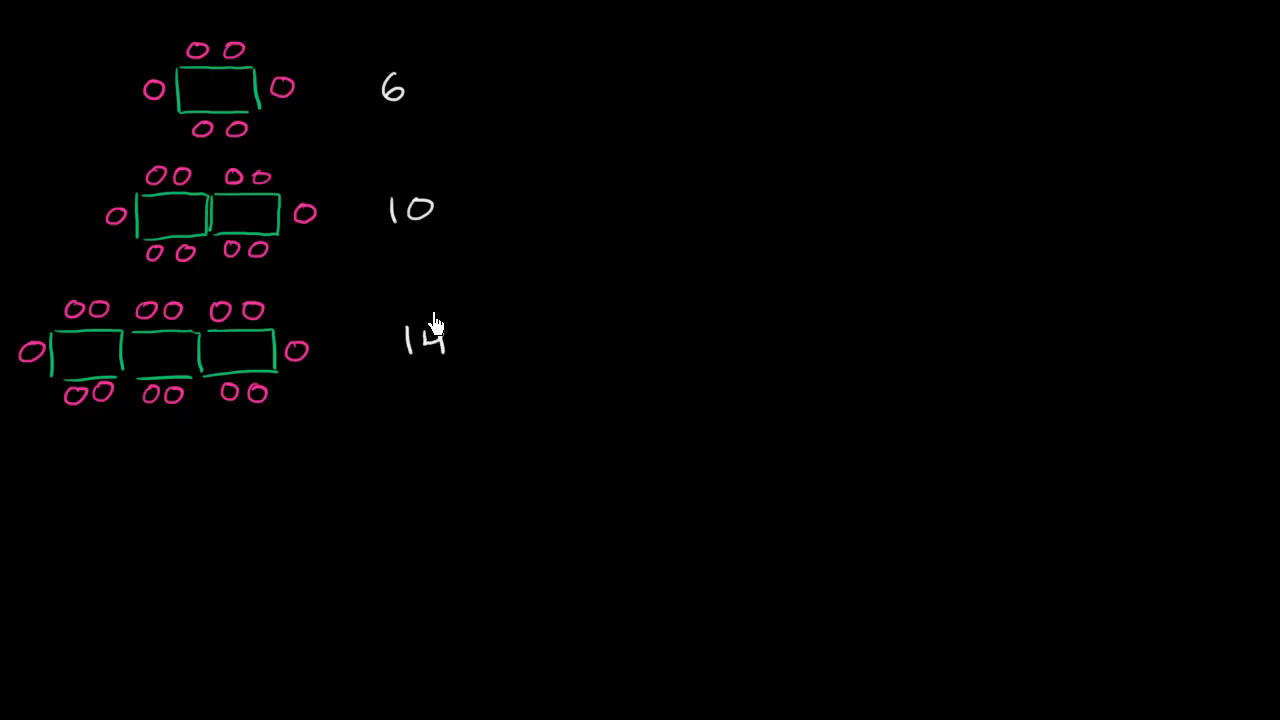
mouse_move(404, 130)
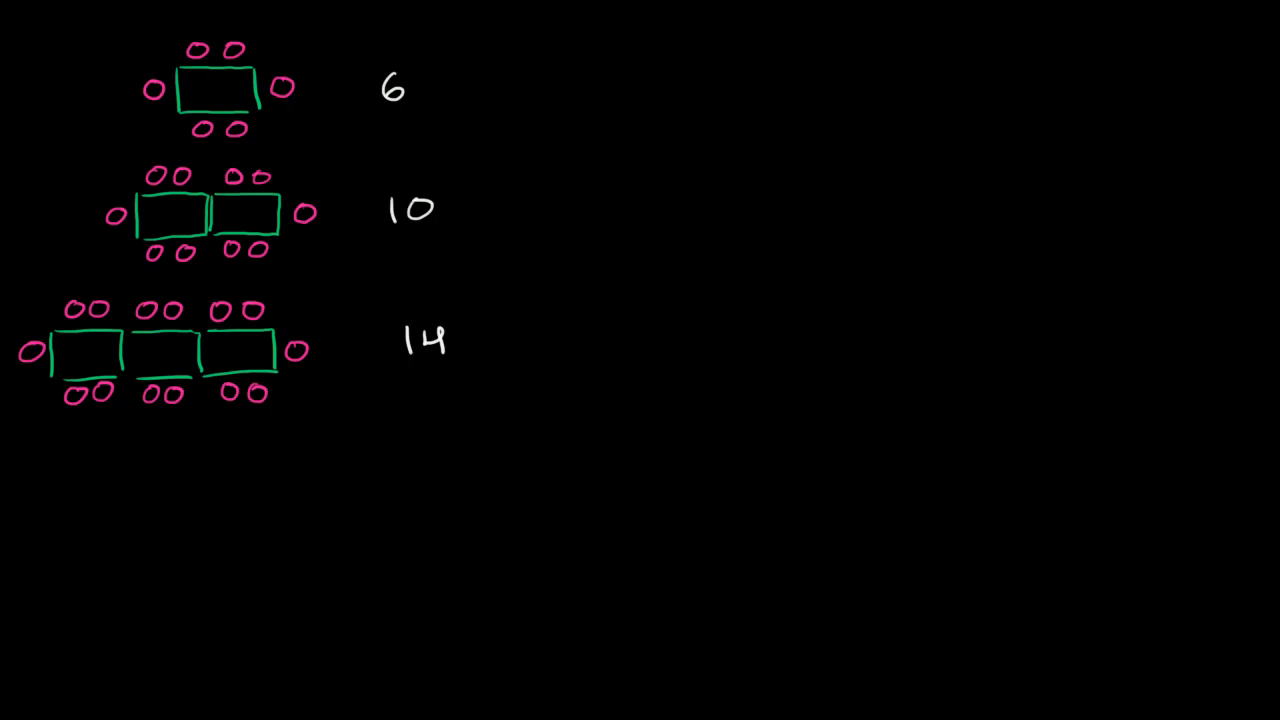
Draw a pink arrow from 6 down to 10 and label it +4
left_click_drag(404, 114, 410, 184)
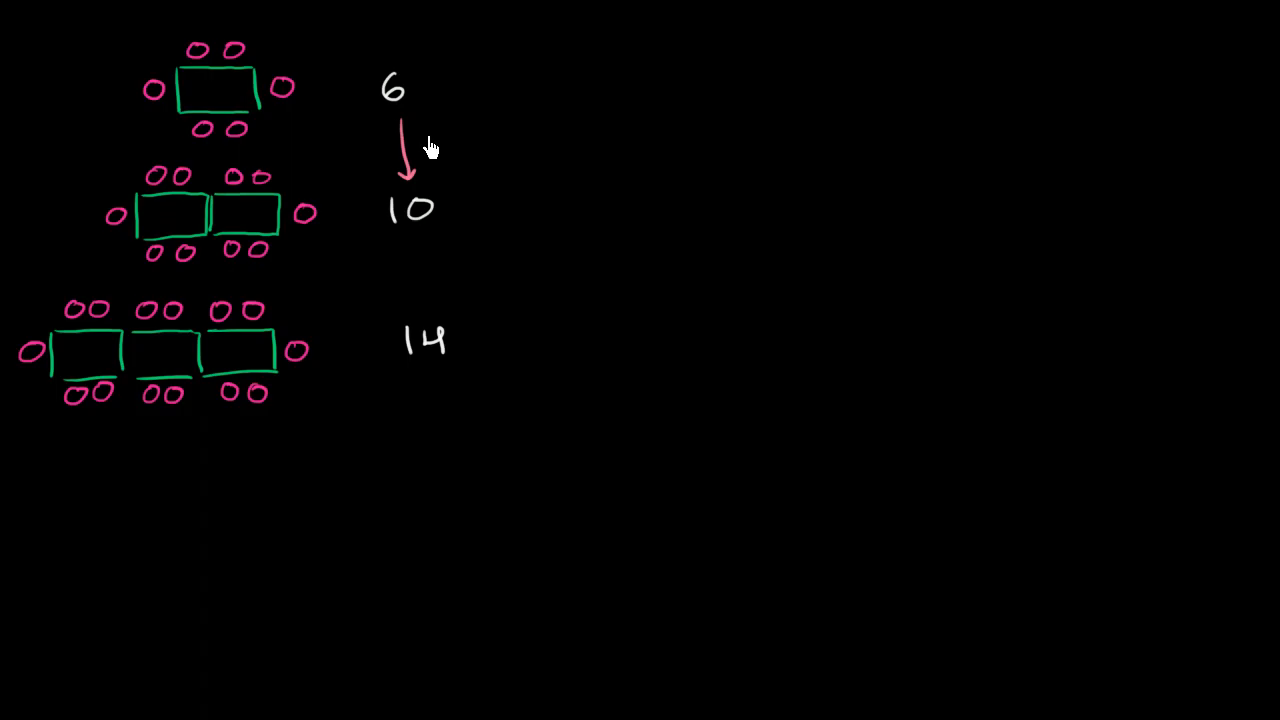
left_click_drag(410, 236, 418, 304)
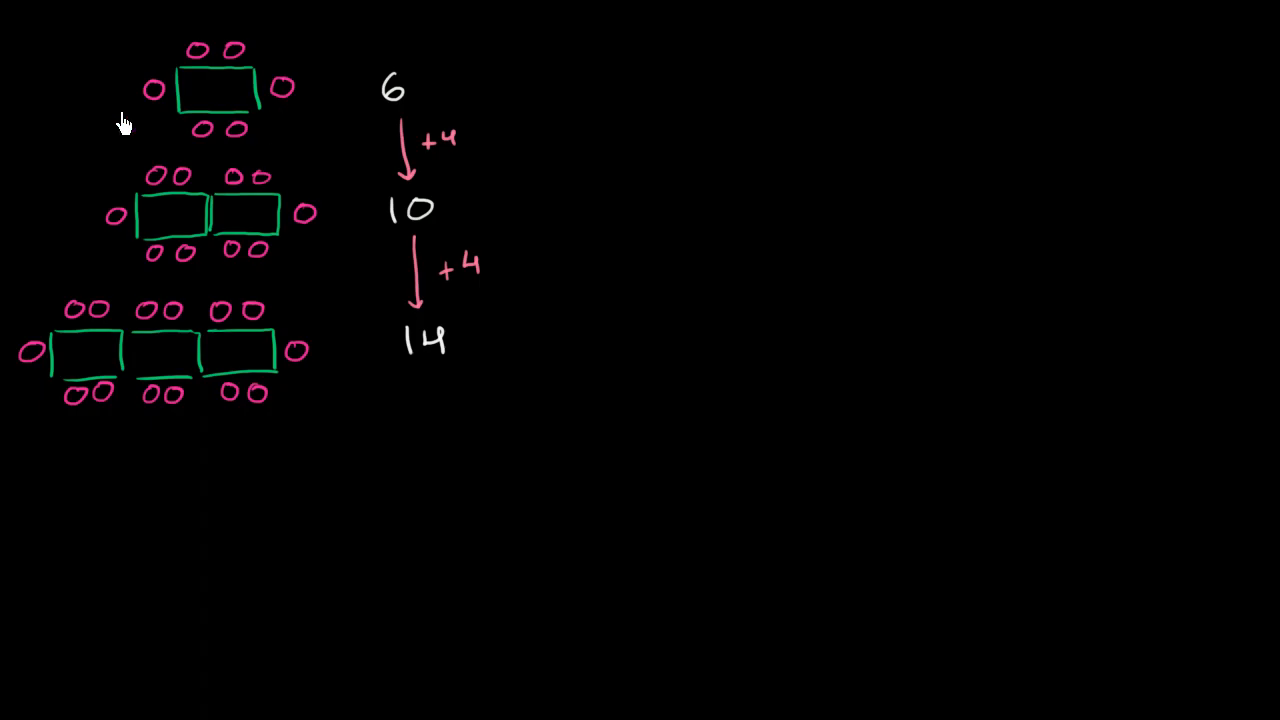
mouse_move(248, 84)
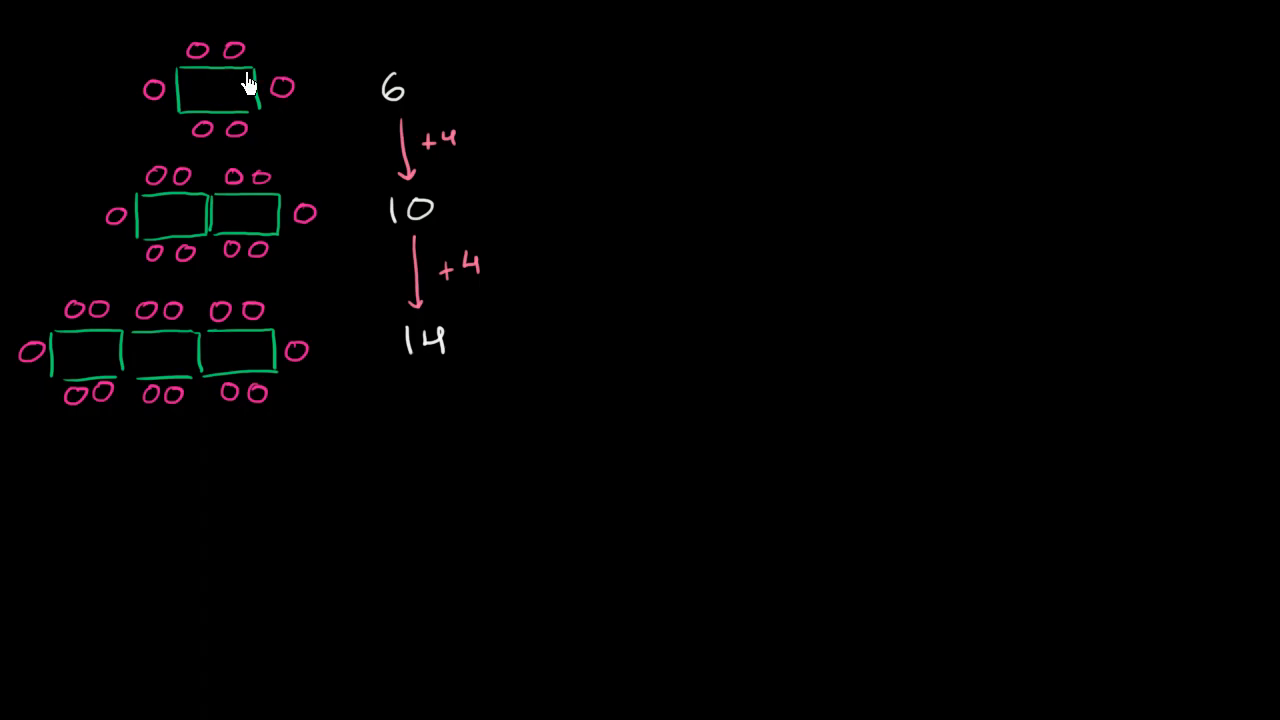
mouse_move(290, 90)
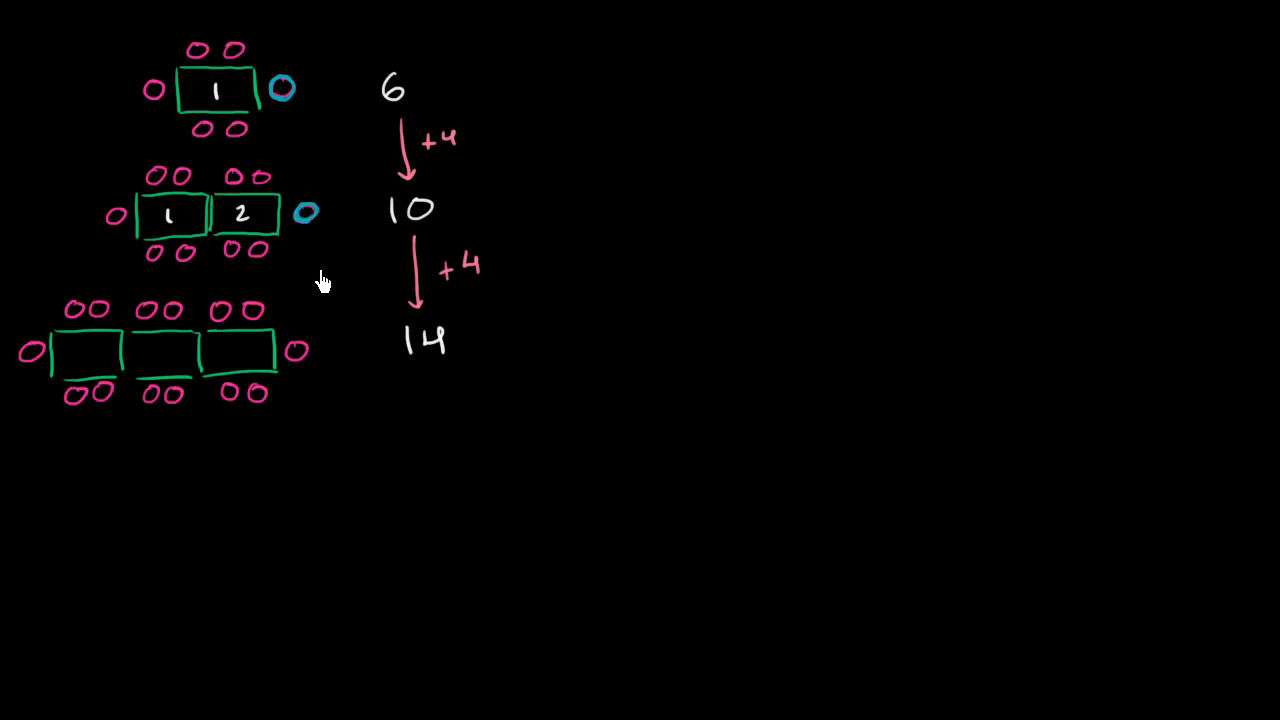
mouse_move(222, 218)
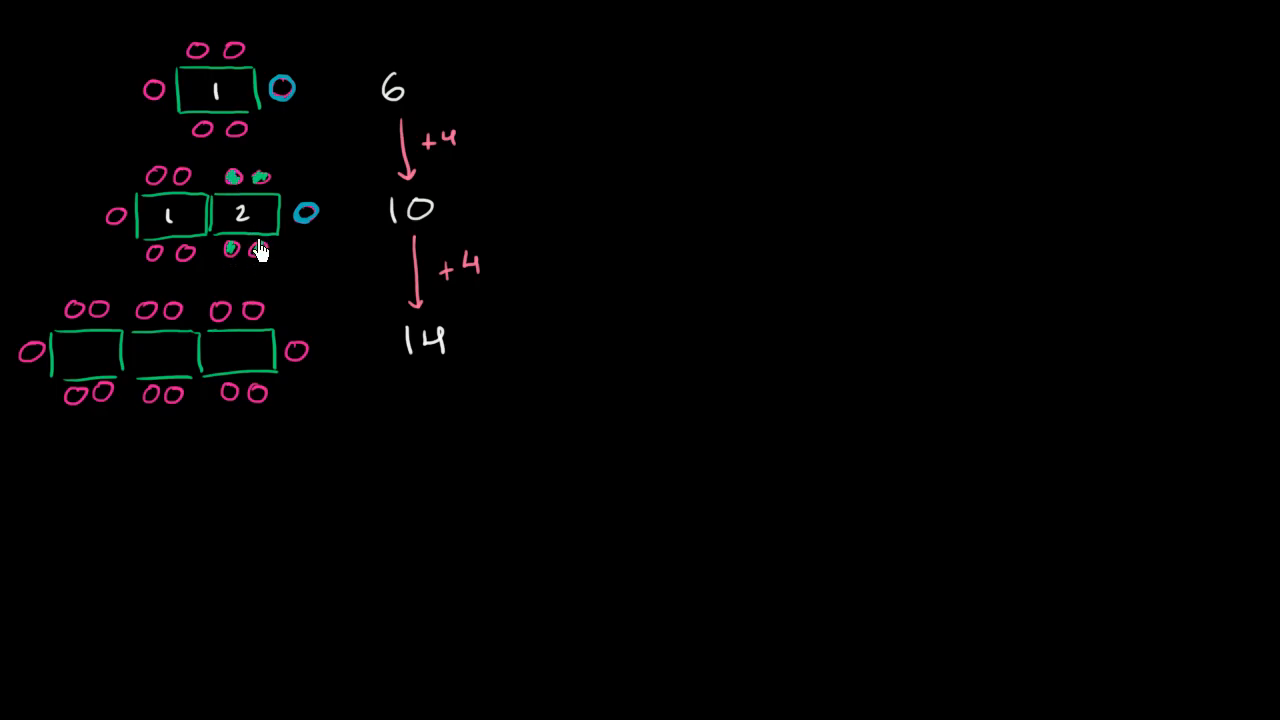
mouse_move(308, 228)
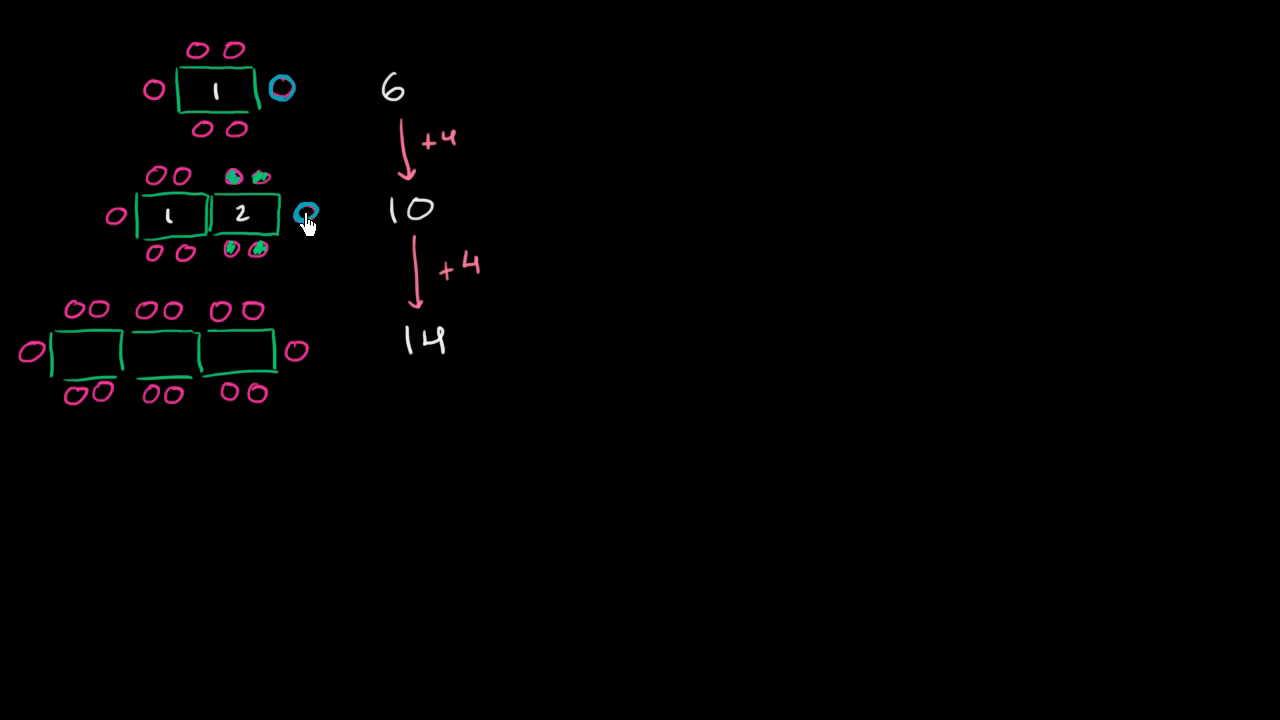
mouse_move(264, 100)
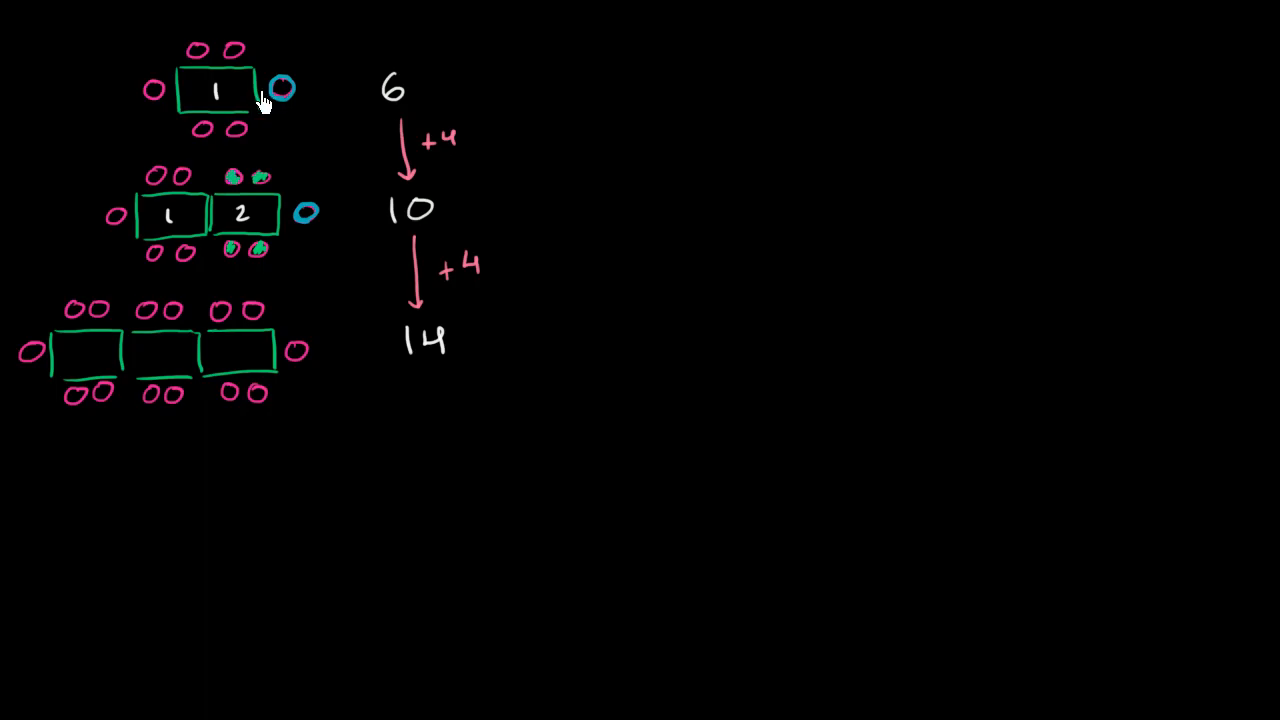
mouse_move(238, 208)
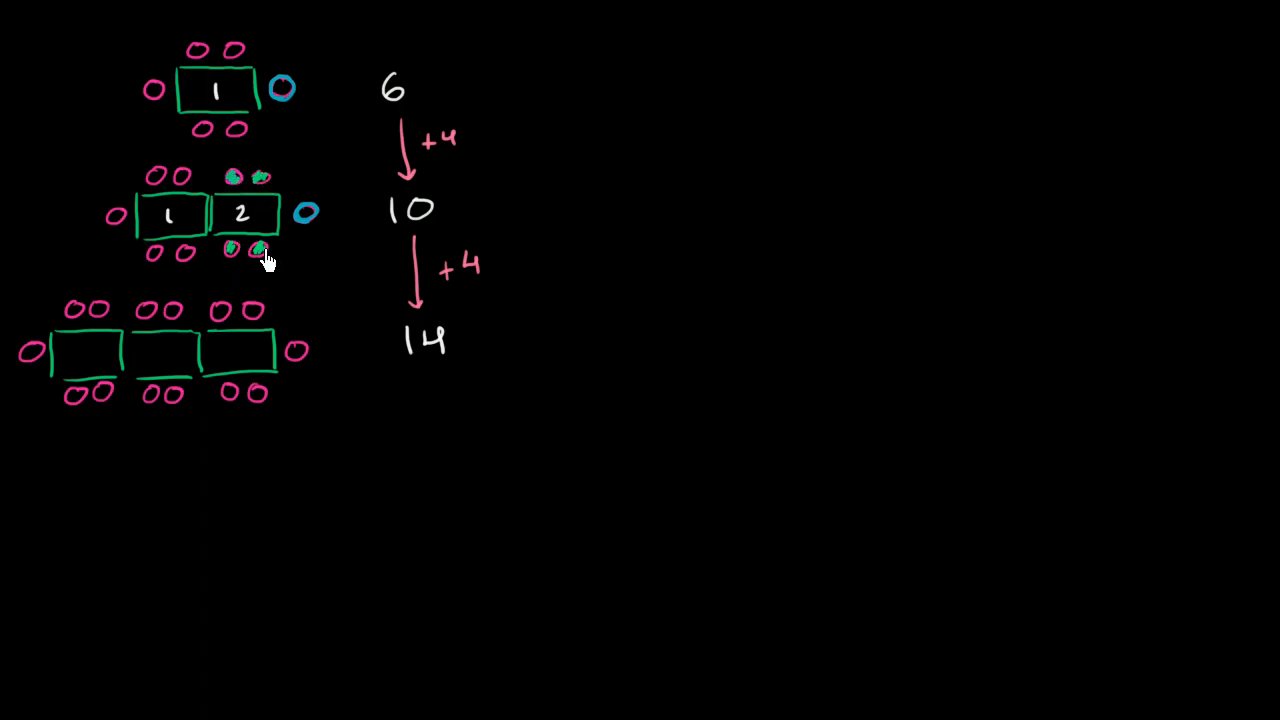
mouse_move(418, 372)
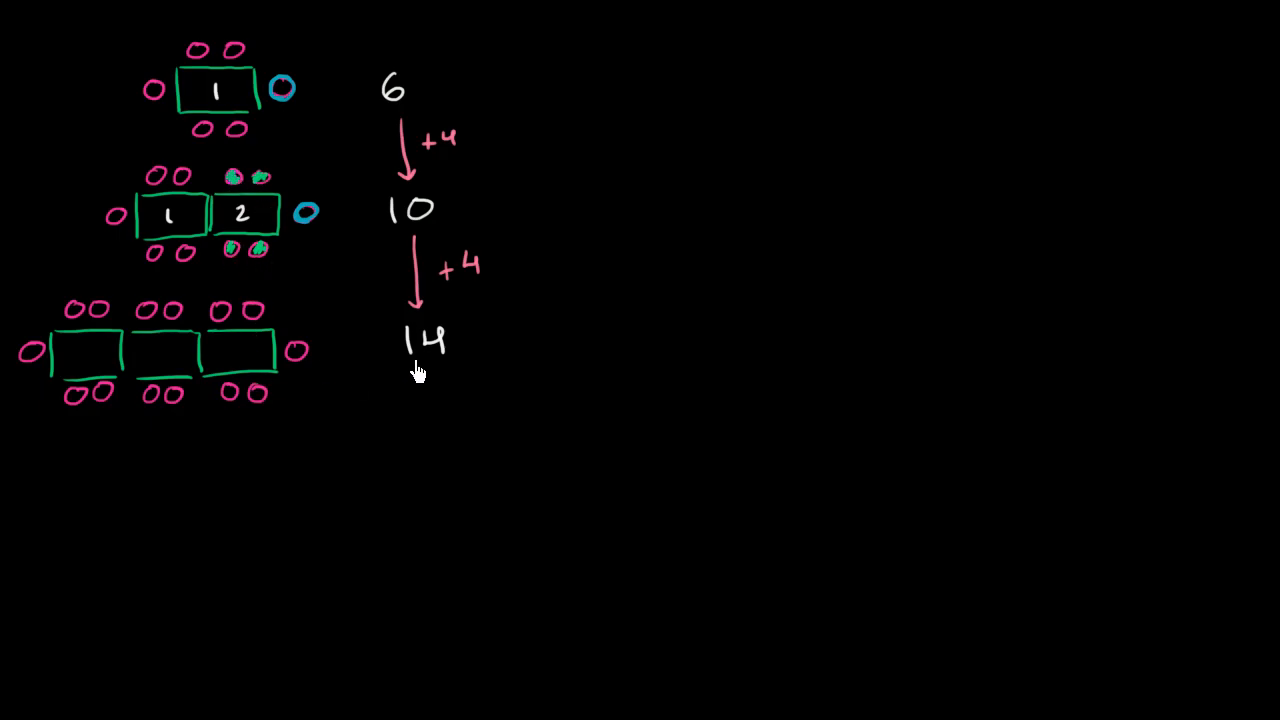
mouse_move(358, 392)
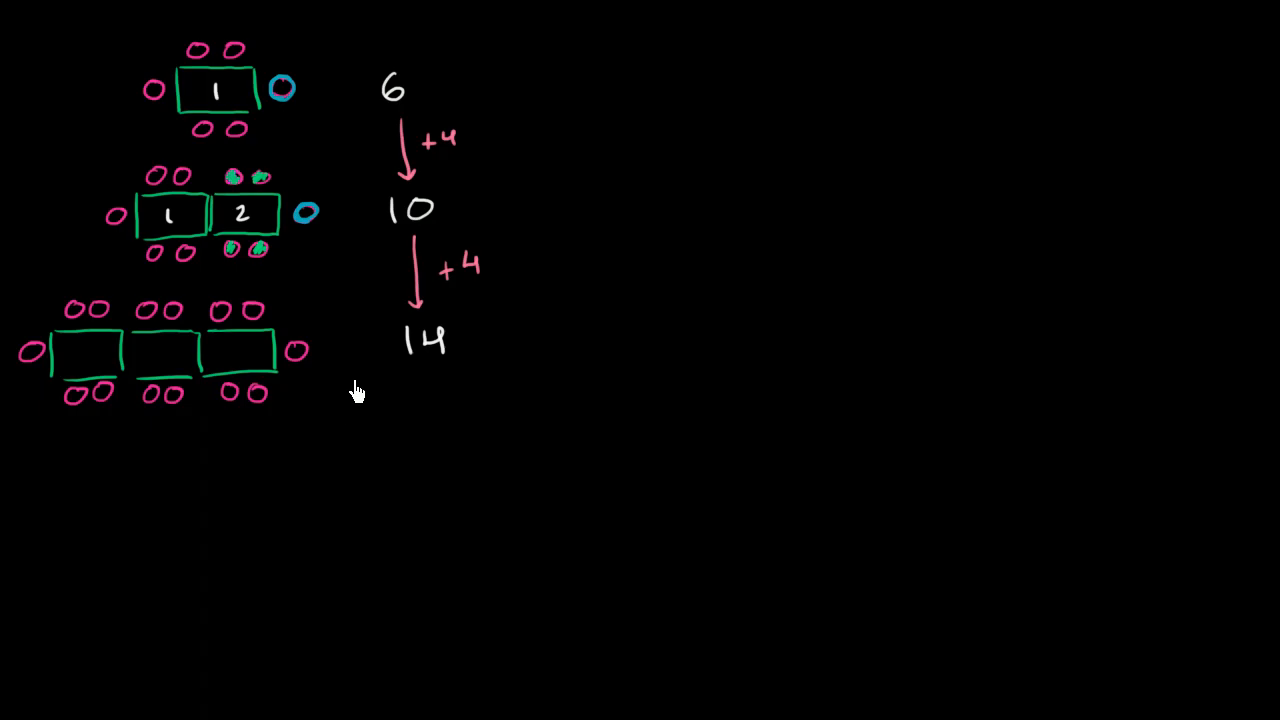
mouse_move(360, 380)
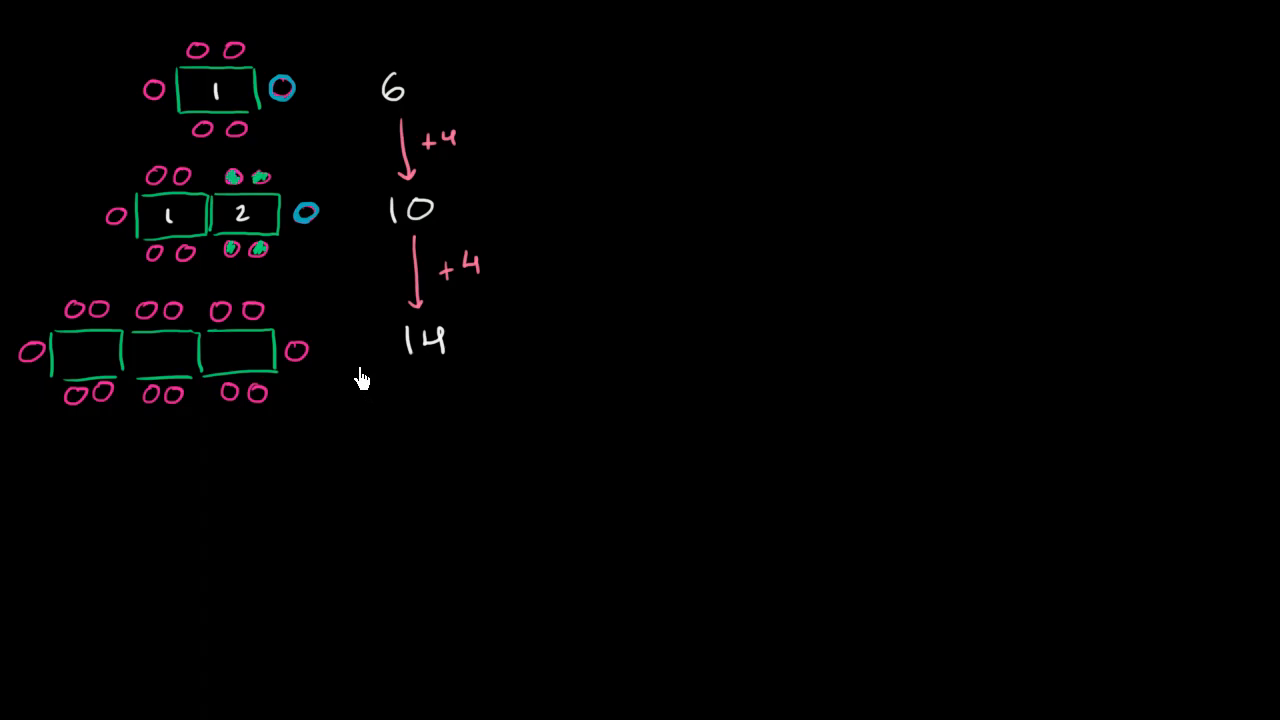
mouse_move(220, 348)
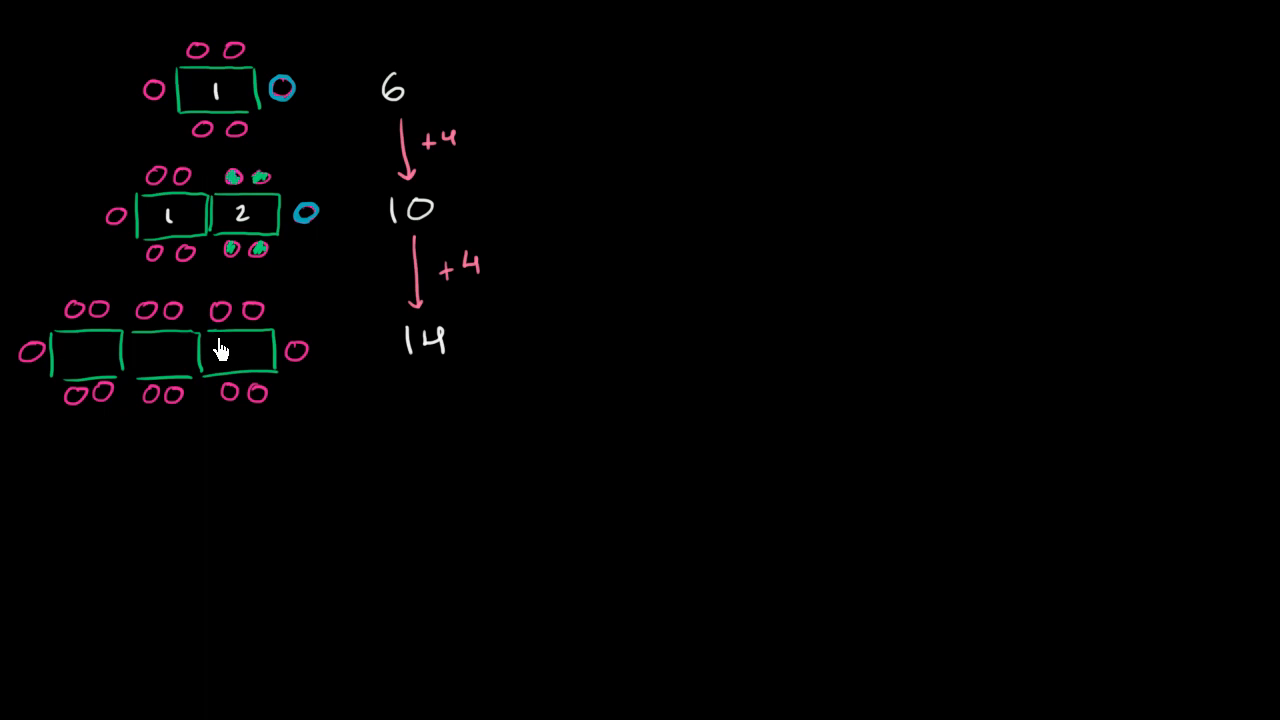
mouse_move(218, 388)
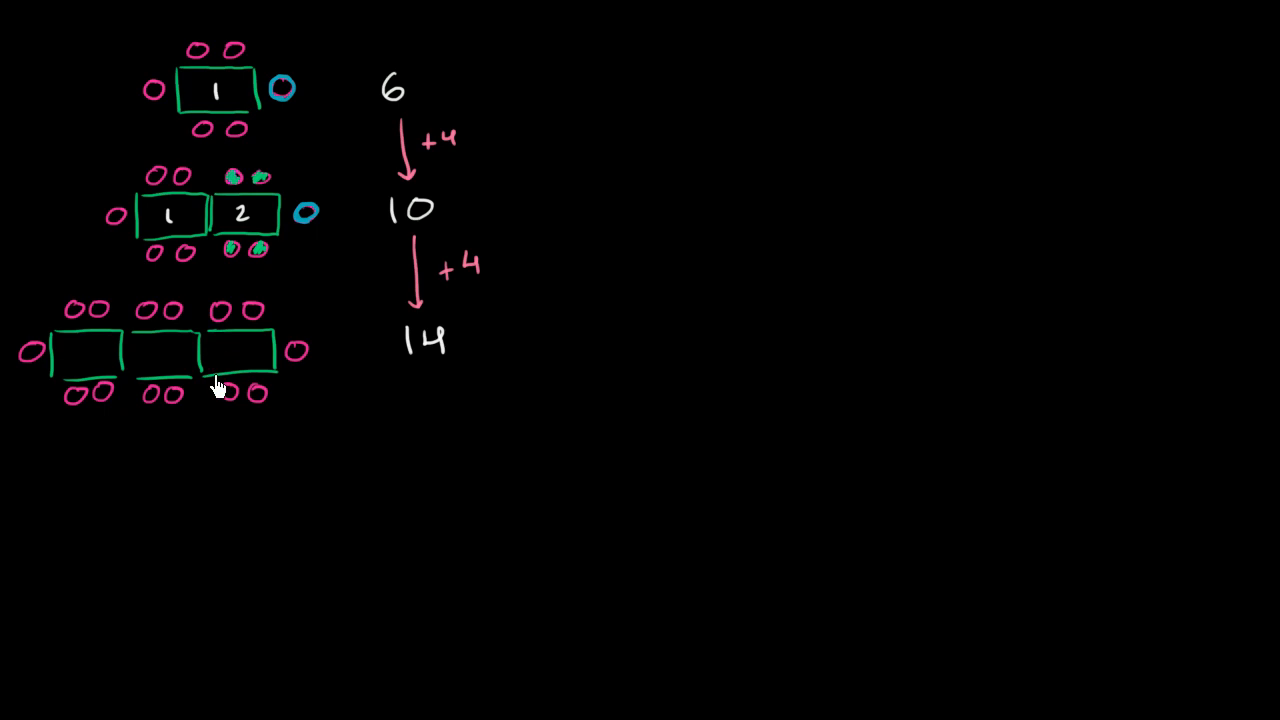
mouse_move(240, 384)
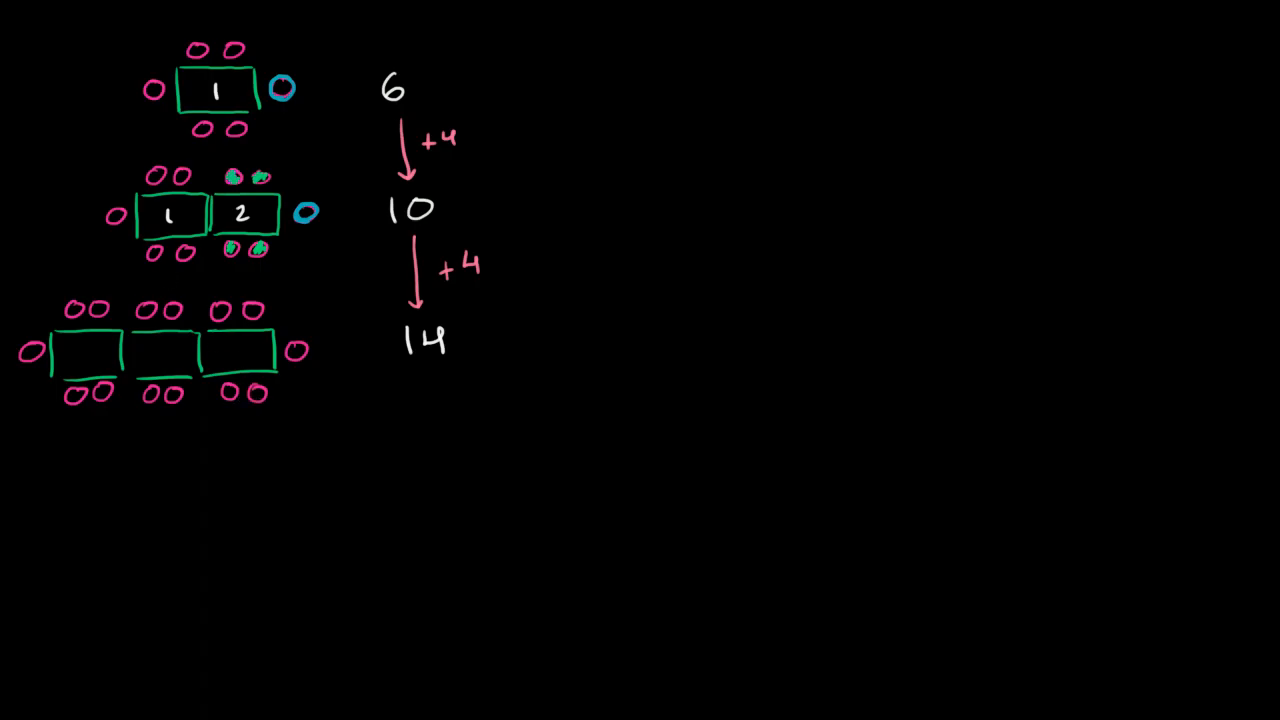
Draw a pink arrow down from 14 and write the next count 18 below it
left_click_drag(432, 396, 432, 486)
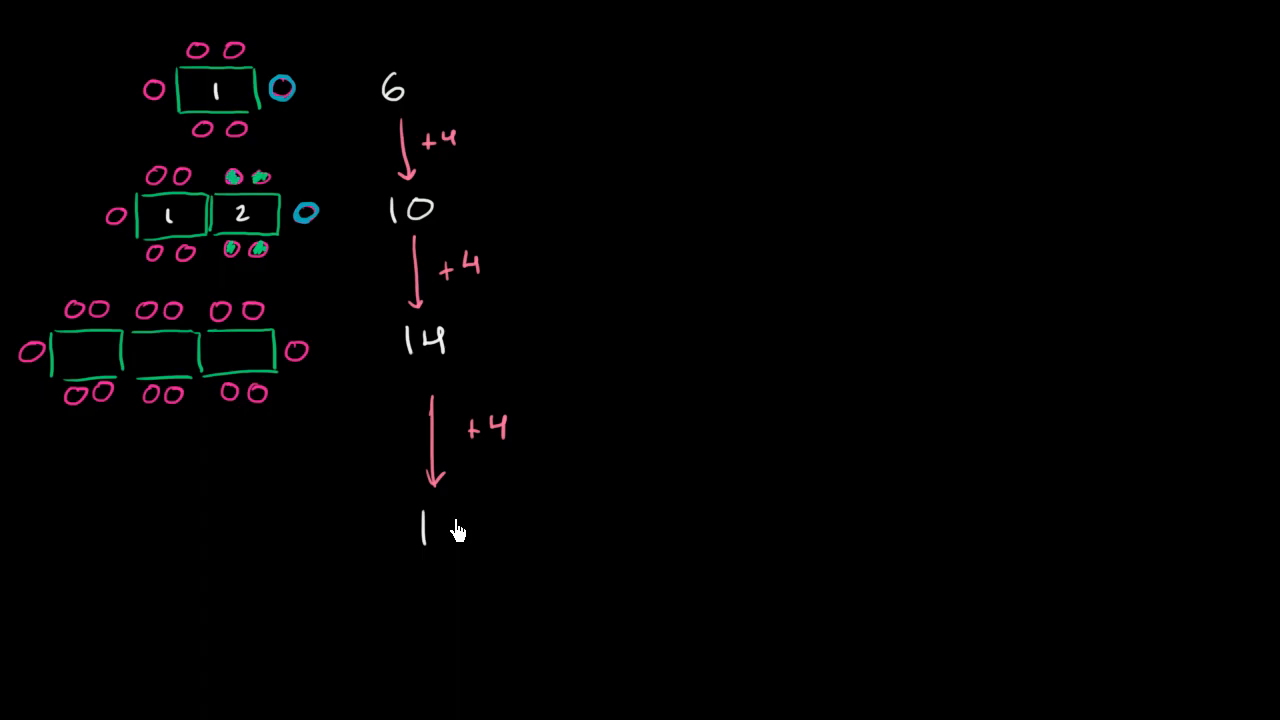
type("8")
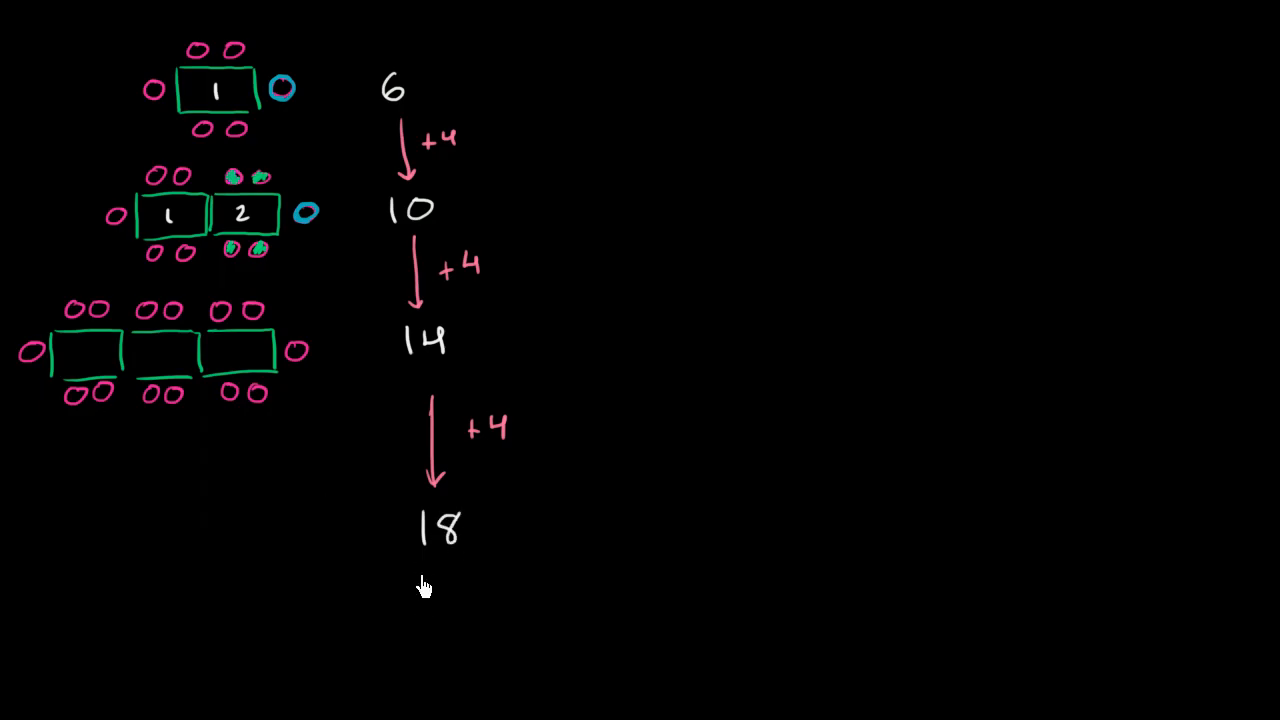